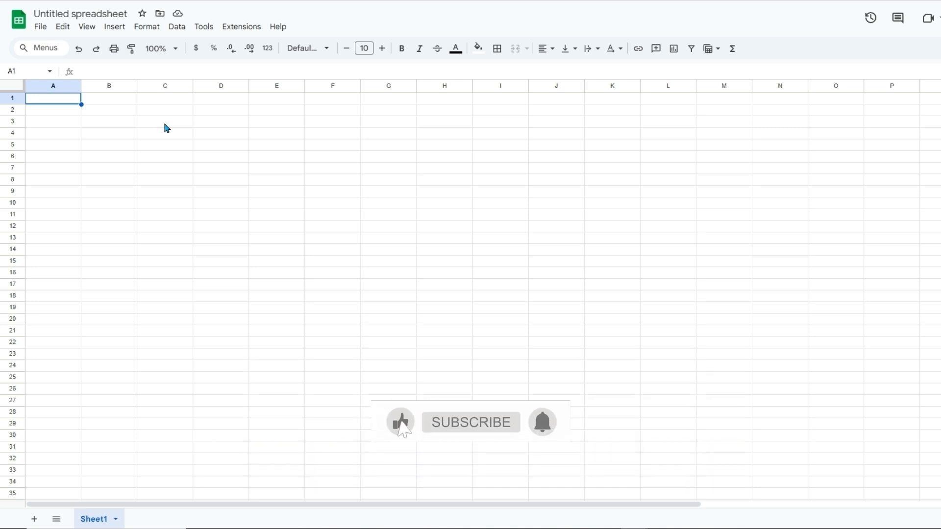
Begin an IMPORTHTML formula in A1 and expand its full usage help.
click(471, 422)
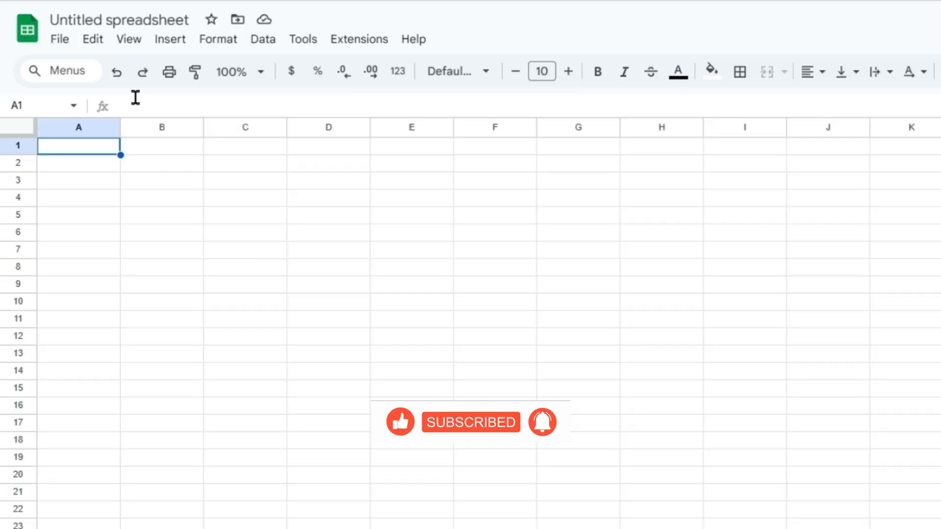
text(=import)
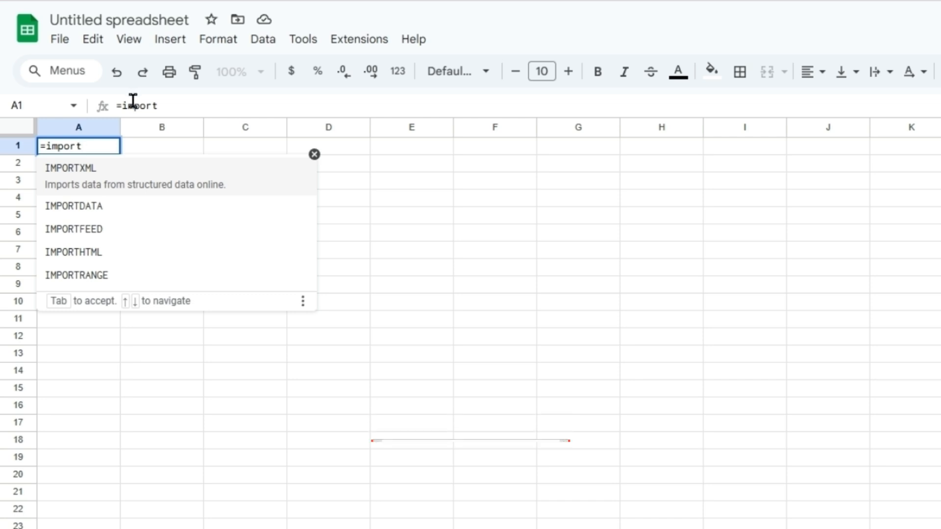
click(74, 251)
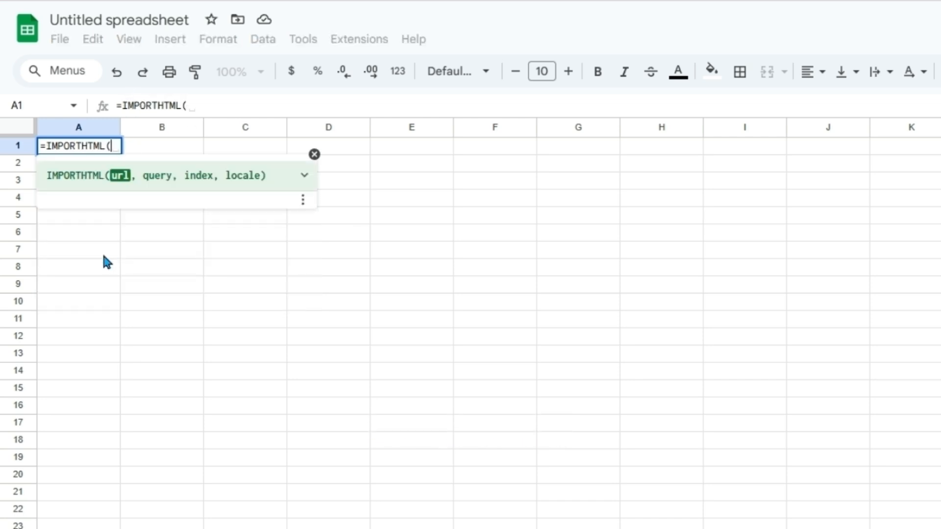
mouse_move(98, 159)
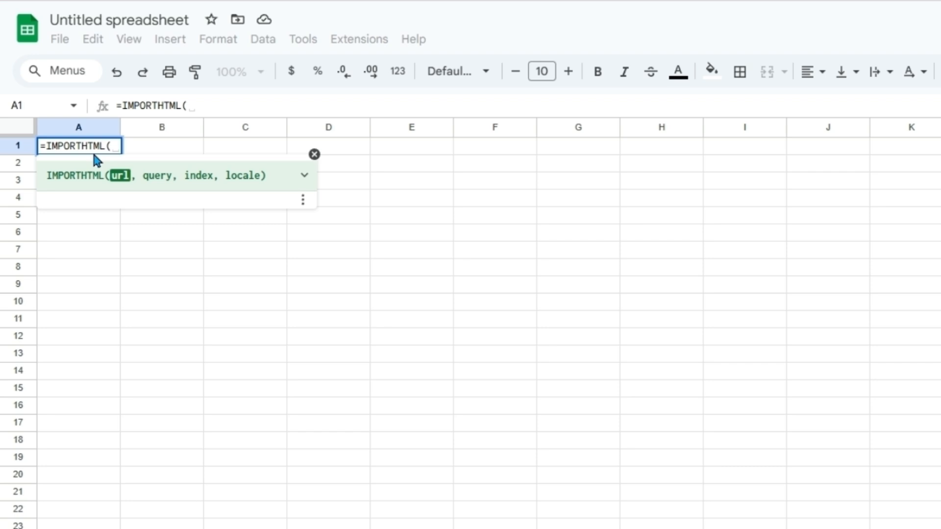
mouse_move(289, 193)
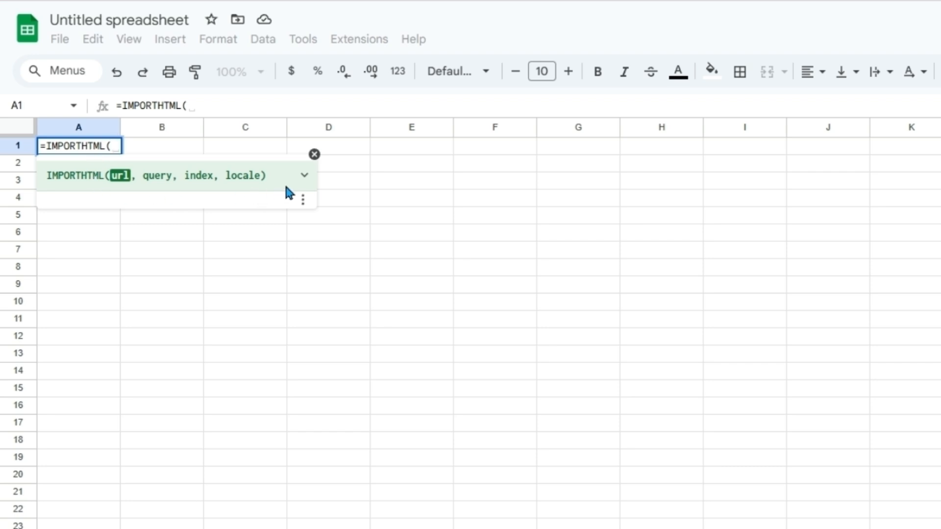
click(304, 176)
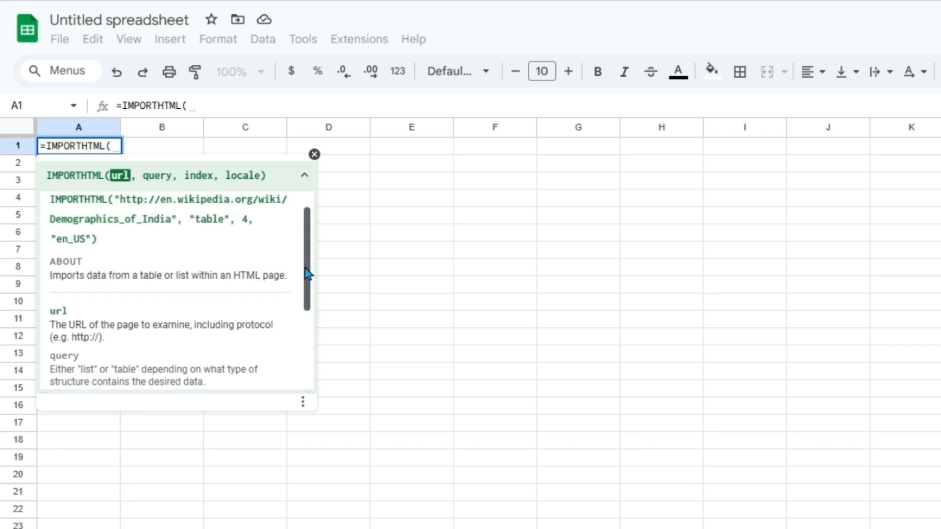
scroll(up, 3)
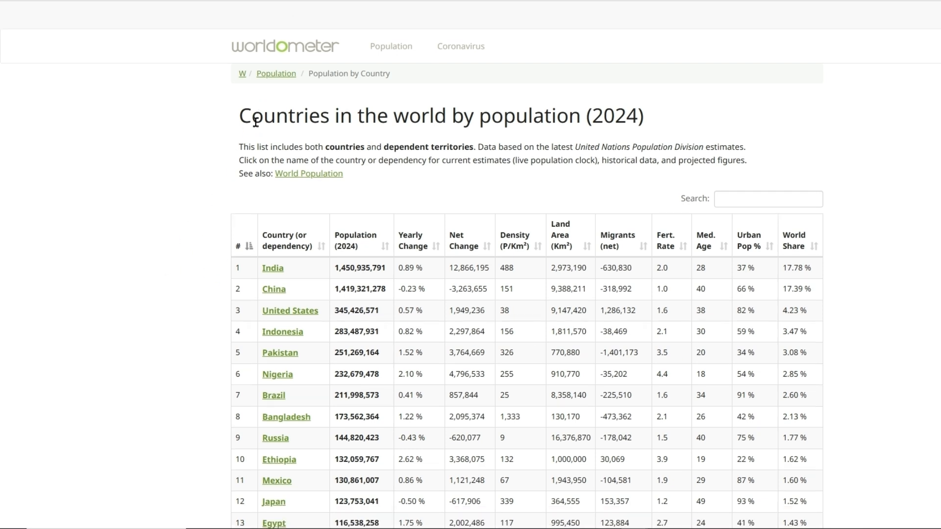
mouse_move(285, 106)
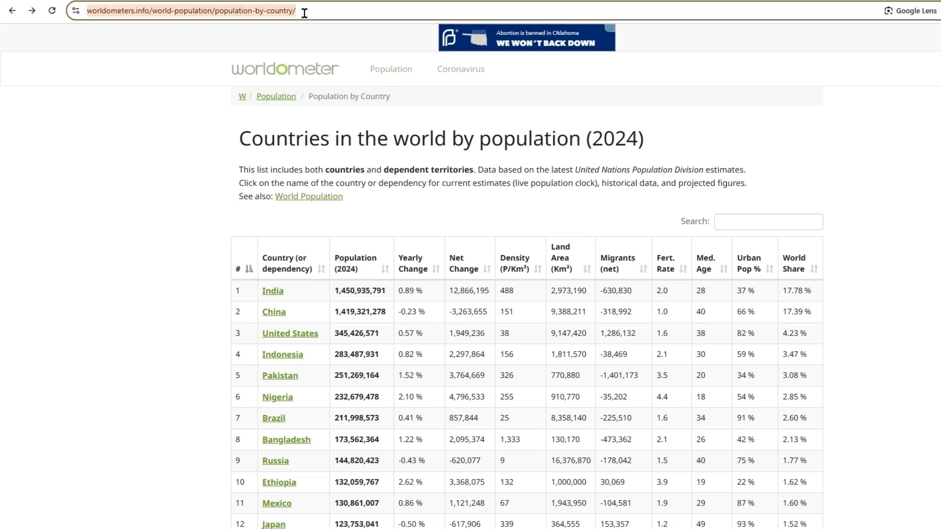
mouse_move(307, 5)
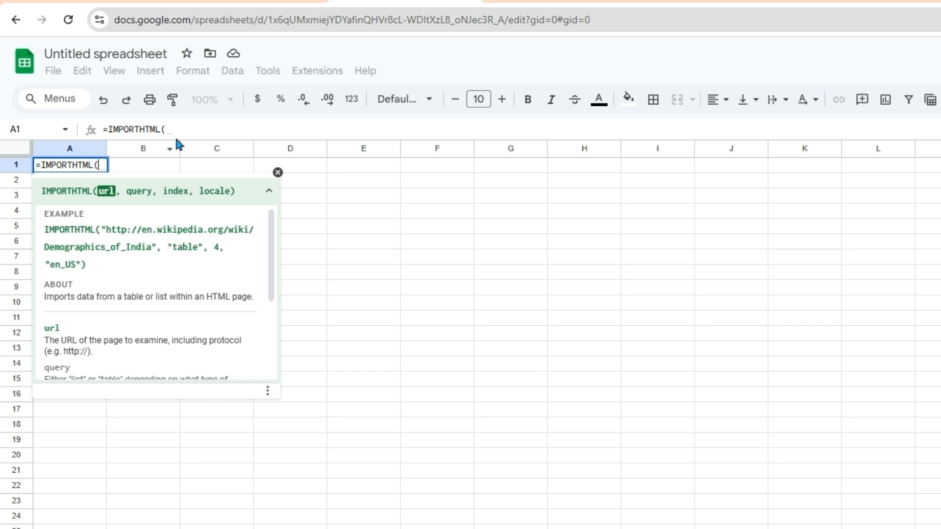
Enter the quoted Worldometer population-by-country URL as IMPORTHTML's url argument.
text("")
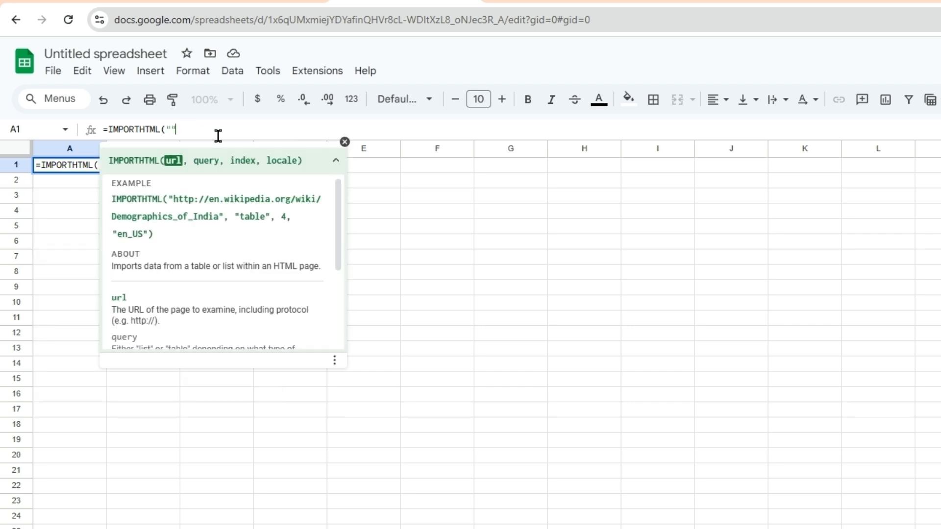
text(https://www.worldometers.info/world-population/population-by-country/)
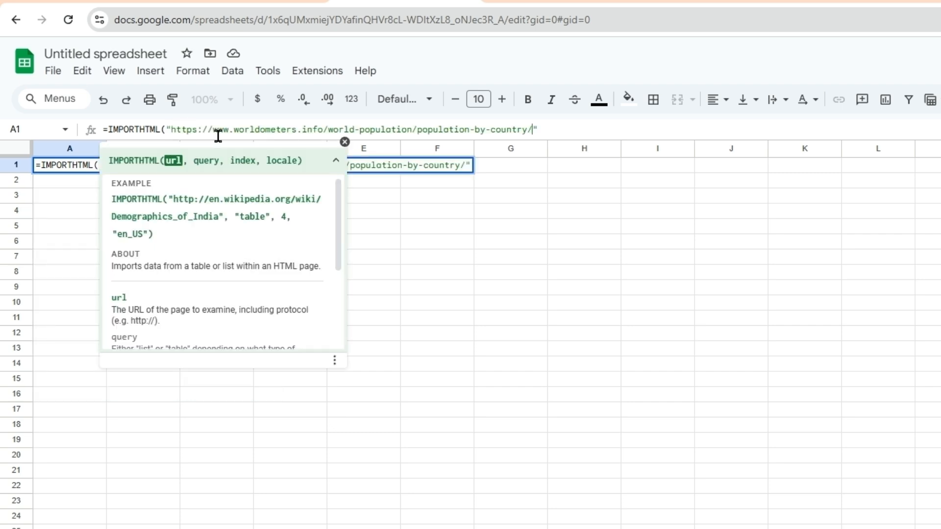
mouse_move(211, 172)
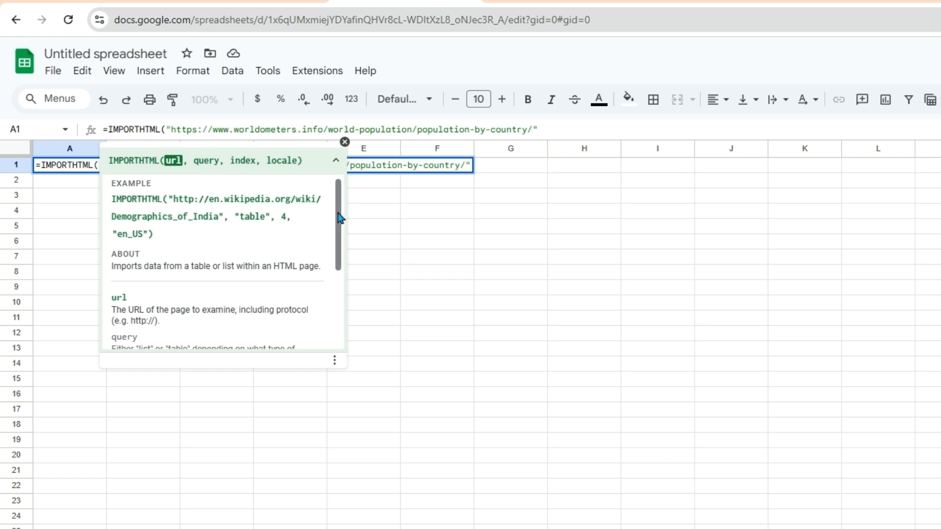
scroll(down, 3)
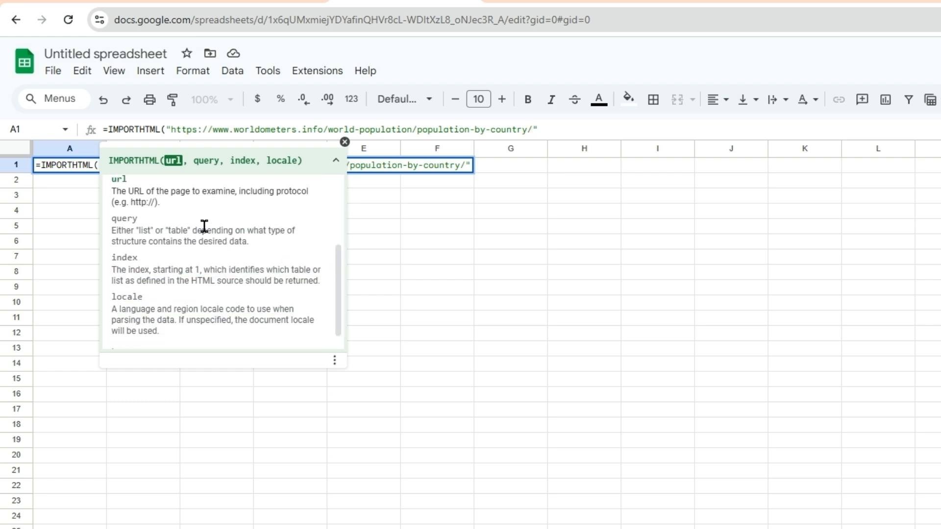
mouse_move(200, 233)
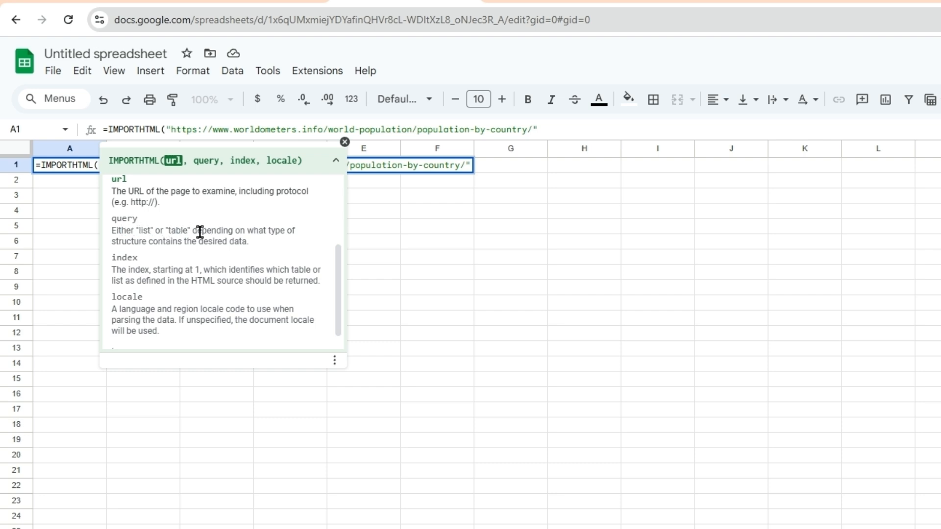
mouse_move(180, 230)
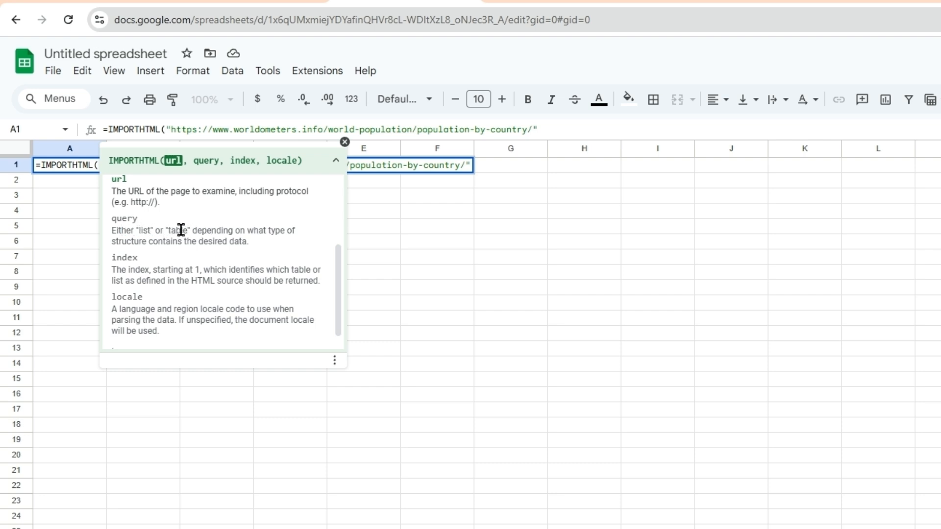
mouse_move(198, 246)
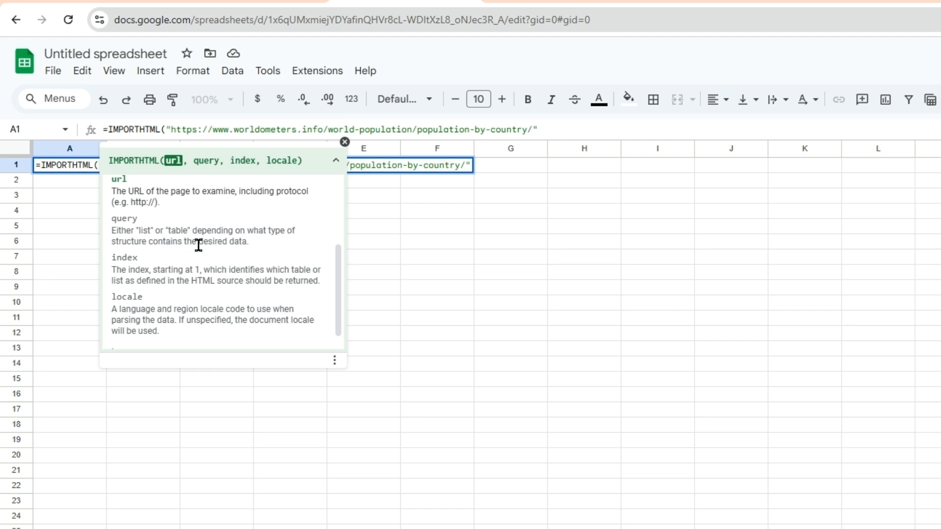
mouse_move(247, 244)
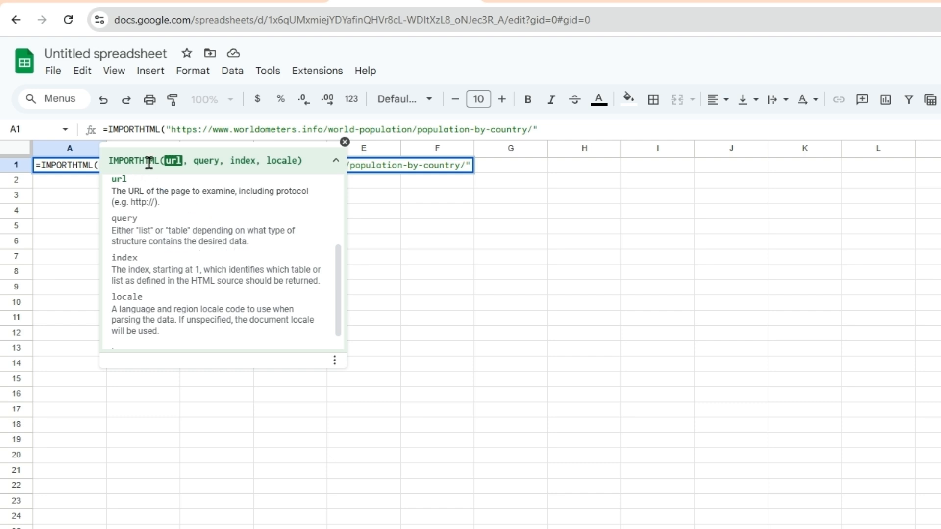
mouse_move(142, 177)
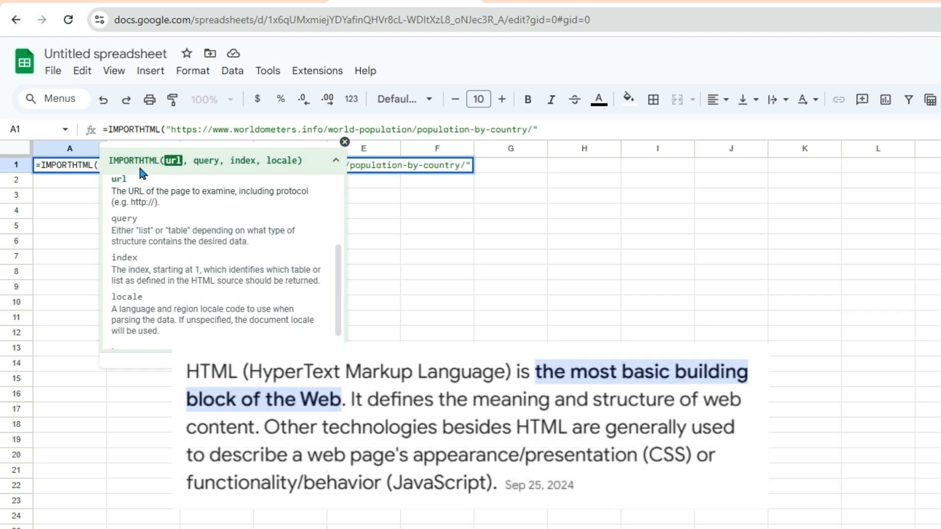
mouse_move(146, 173)
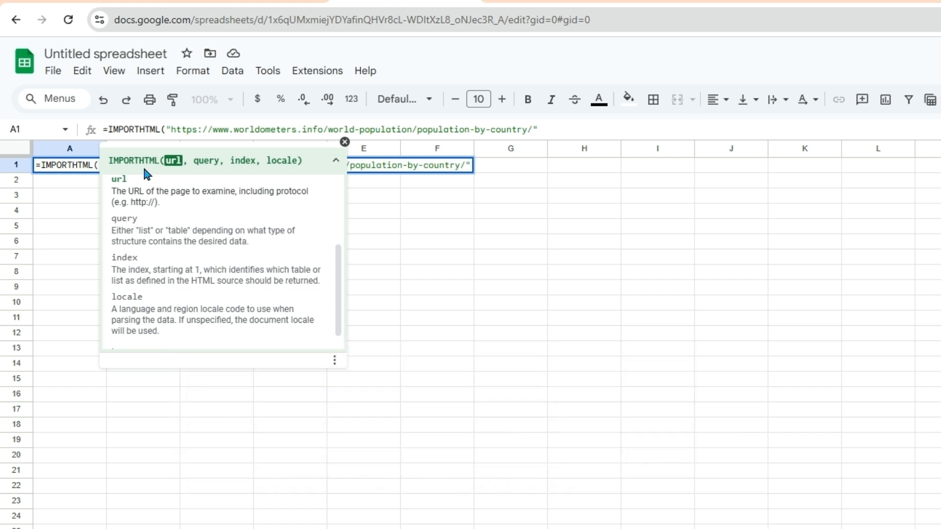
mouse_move(142, 227)
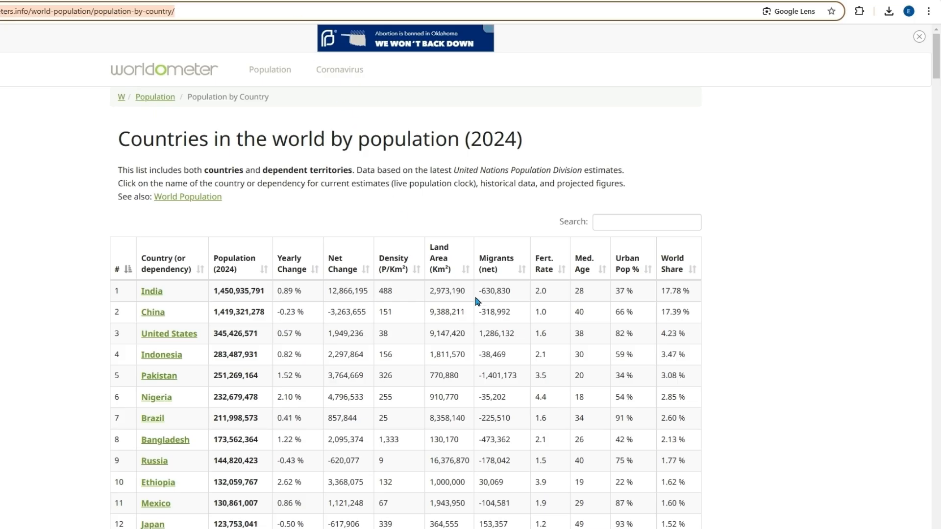
mouse_move(668, 286)
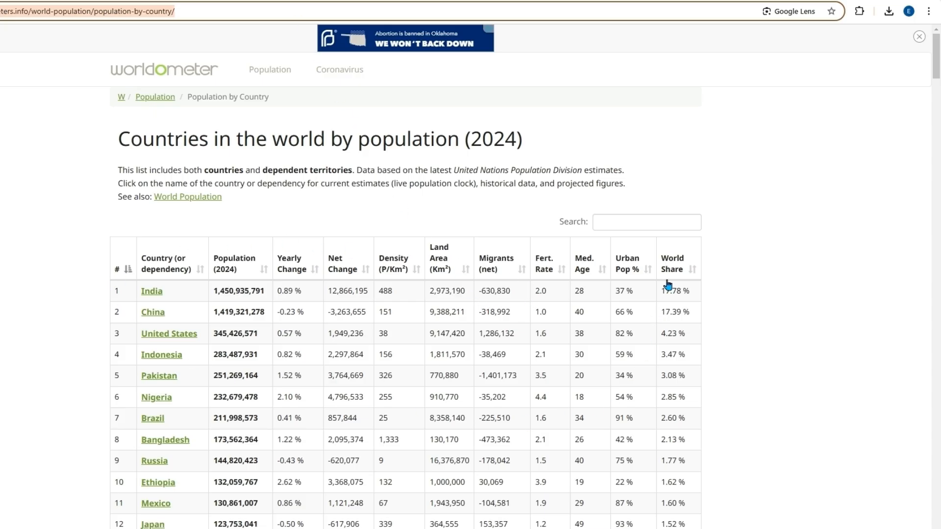
click(919, 37)
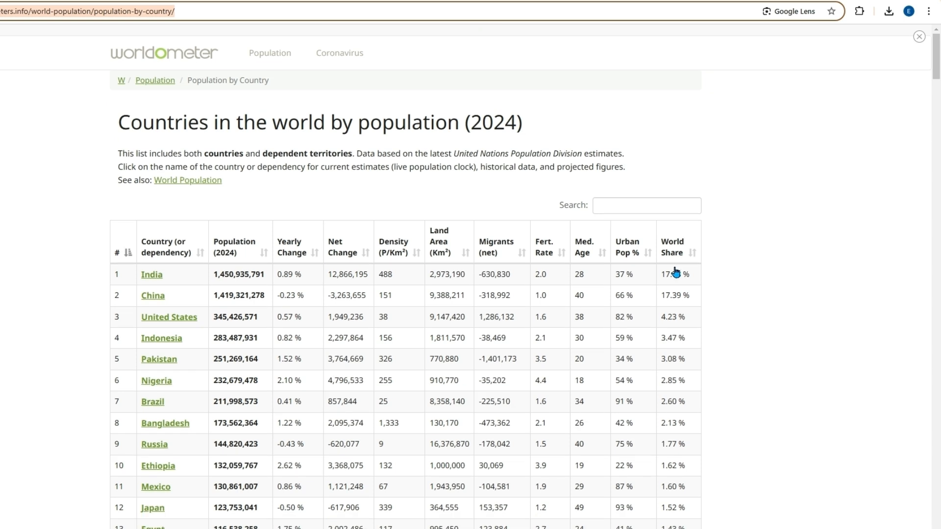
mouse_move(545, 266)
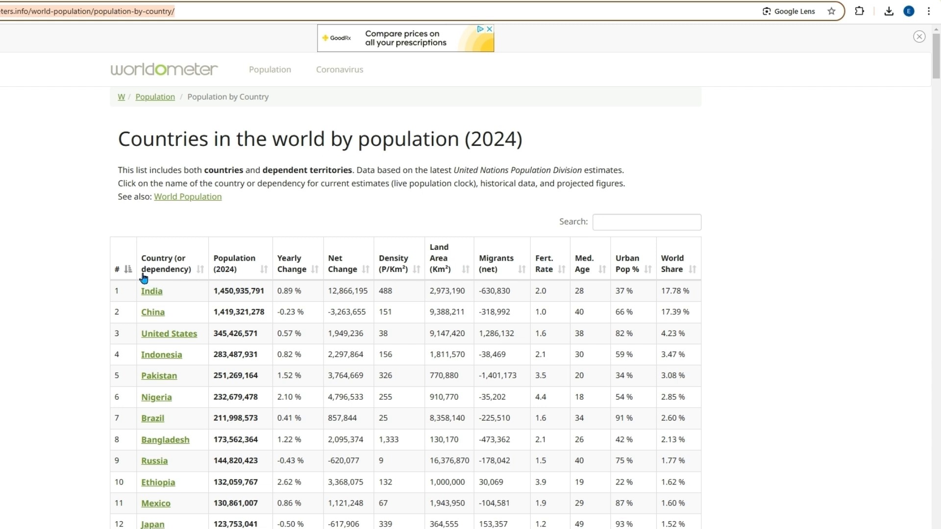
mouse_move(475, 279)
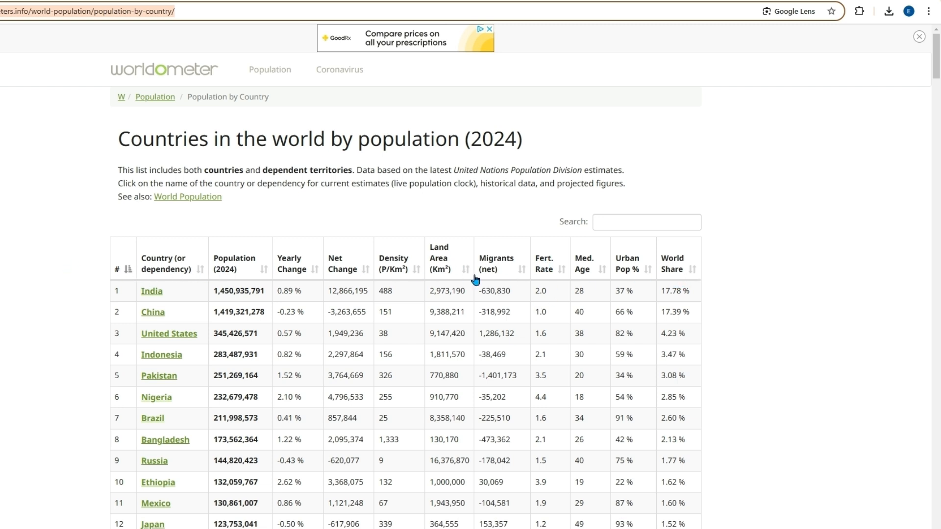
mouse_move(478, 286)
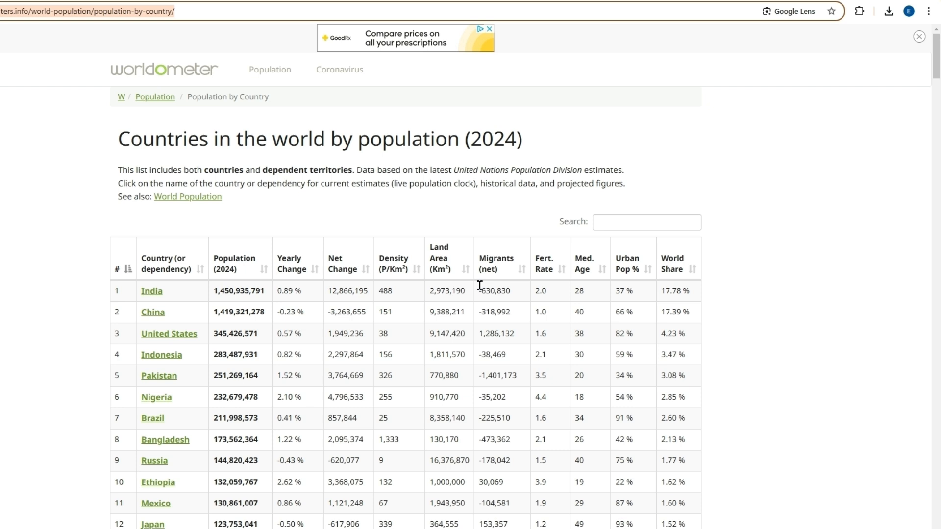
mouse_move(429, 210)
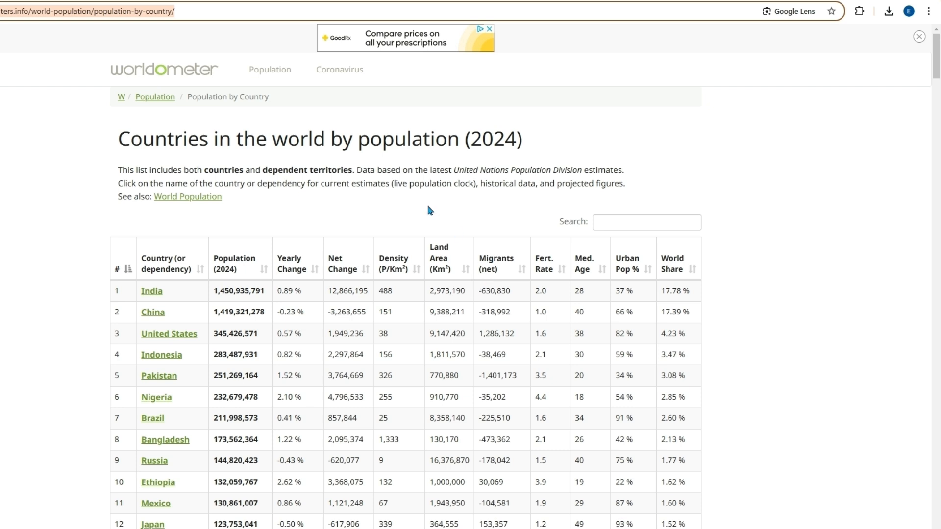
Inspect the Worldometer page in DevTools and search its HTML for 'table'.
right_click(428, 210)
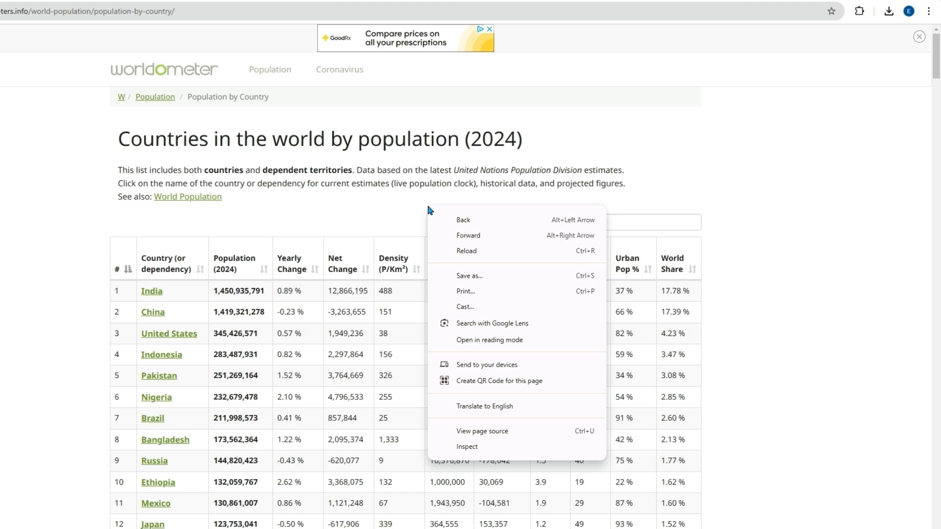
mouse_move(467, 447)
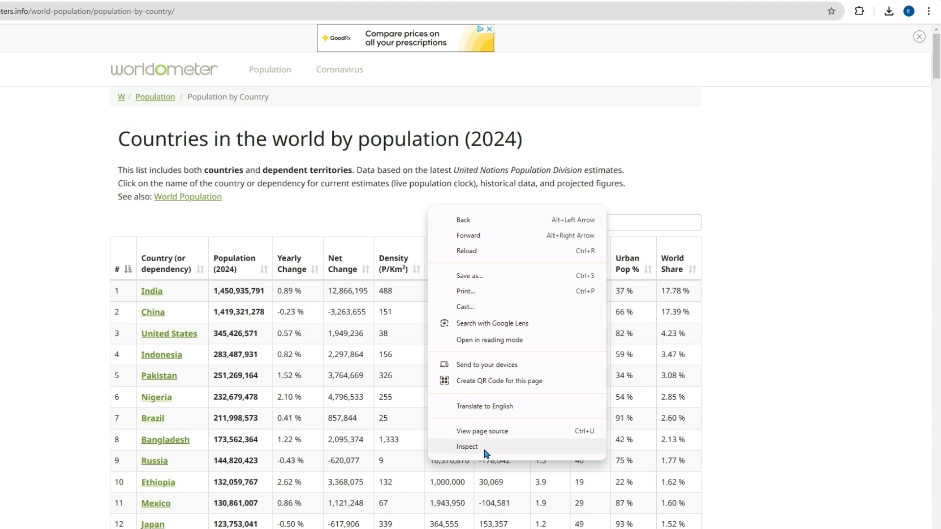
click(467, 447)
text(<)
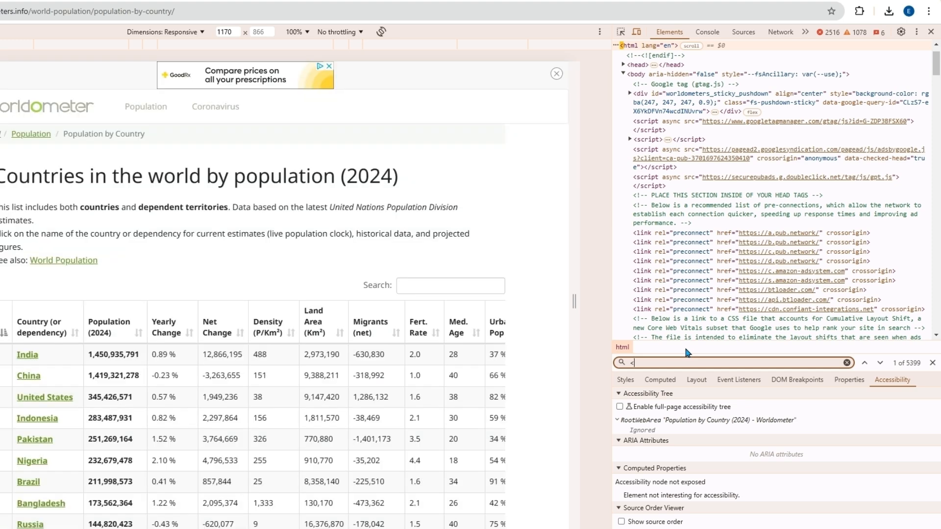
text(table)
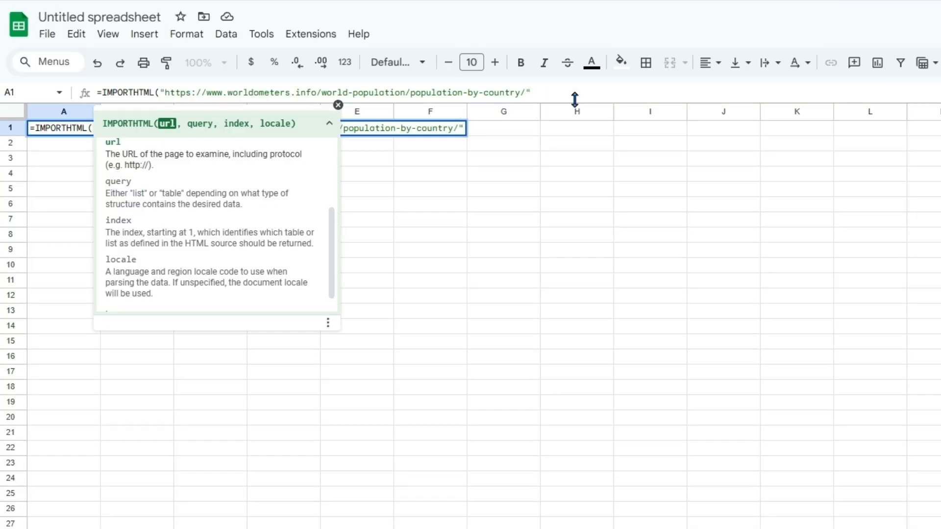
Add "table" as the query and 1 as the index to the IMPORTHTML formula.
text(,"")
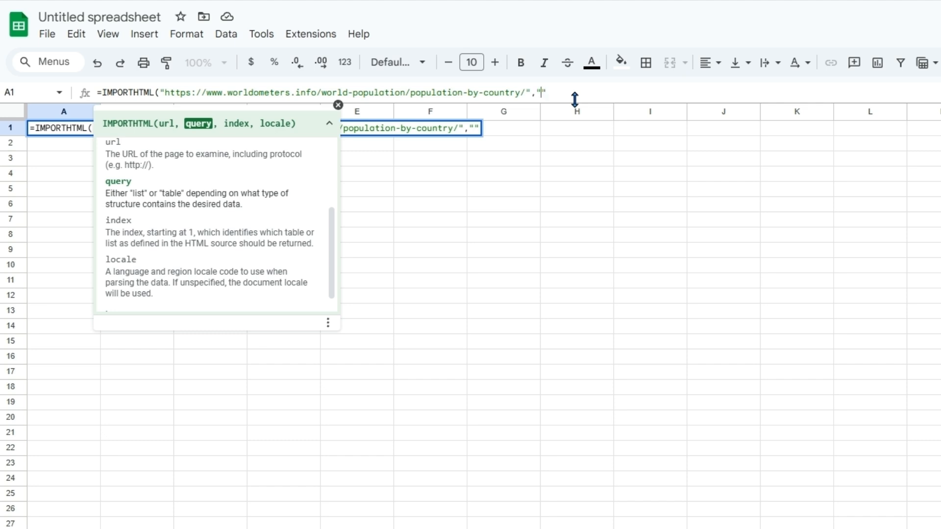
text(table)
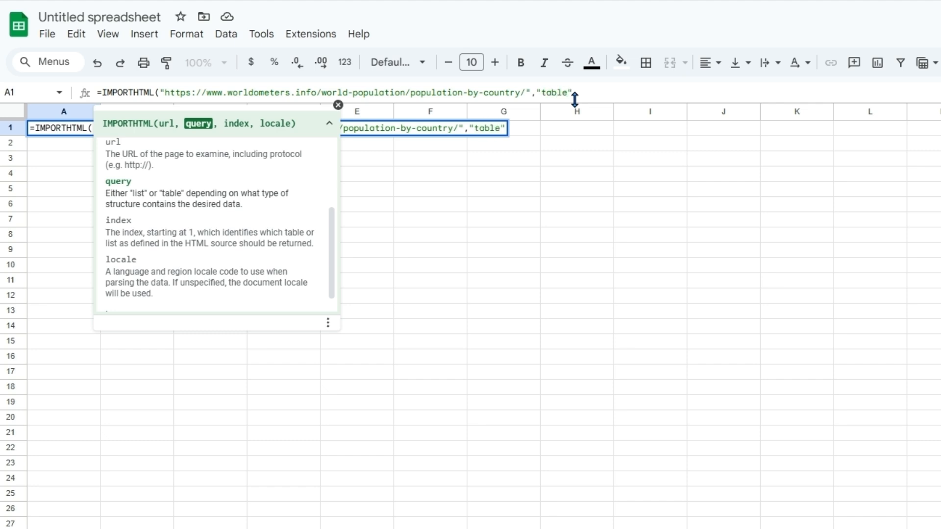
text(,)
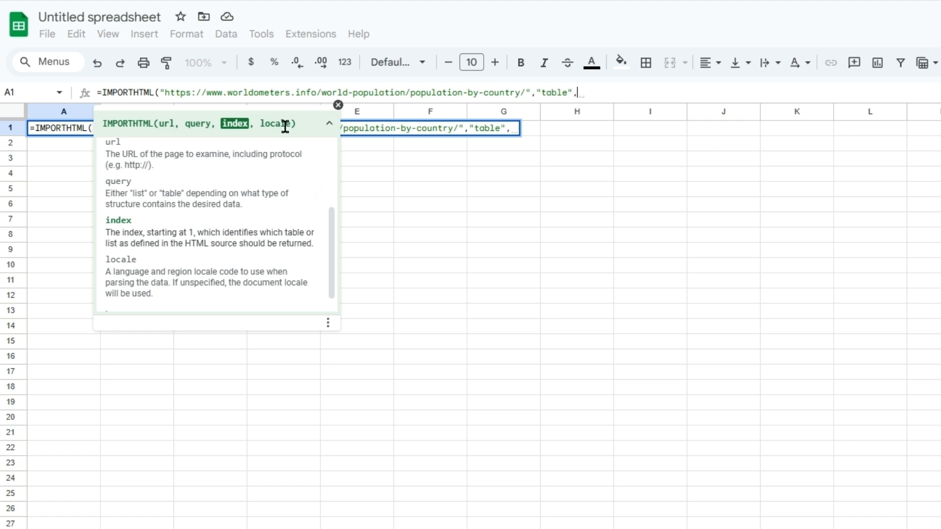
scroll(down, 3)
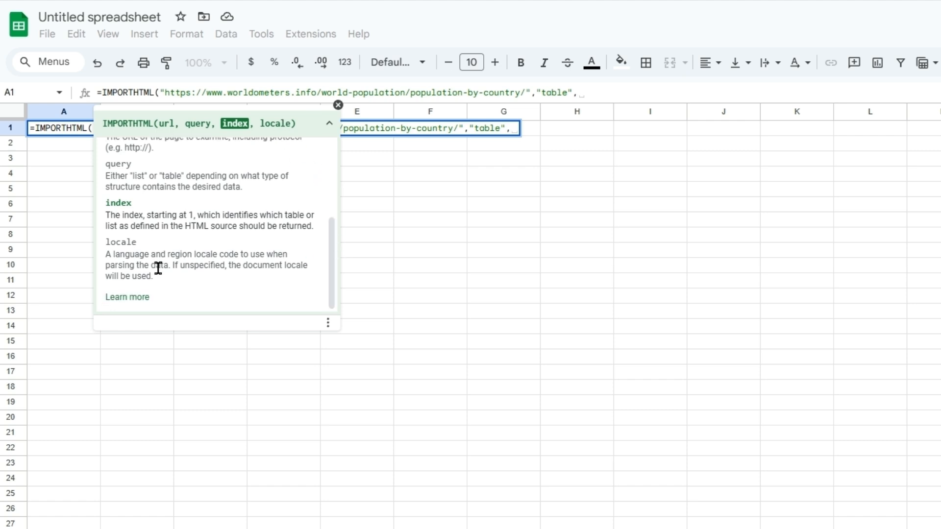
mouse_move(204, 269)
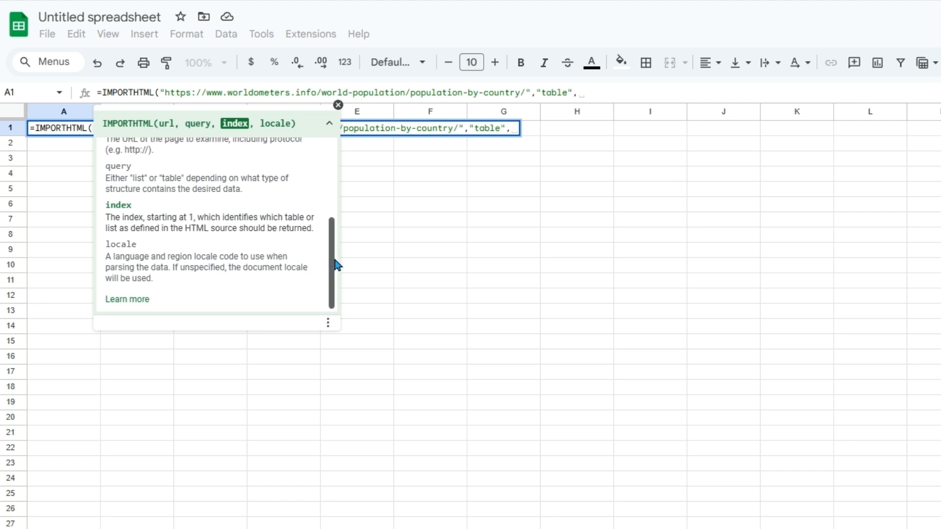
scroll(up, 3)
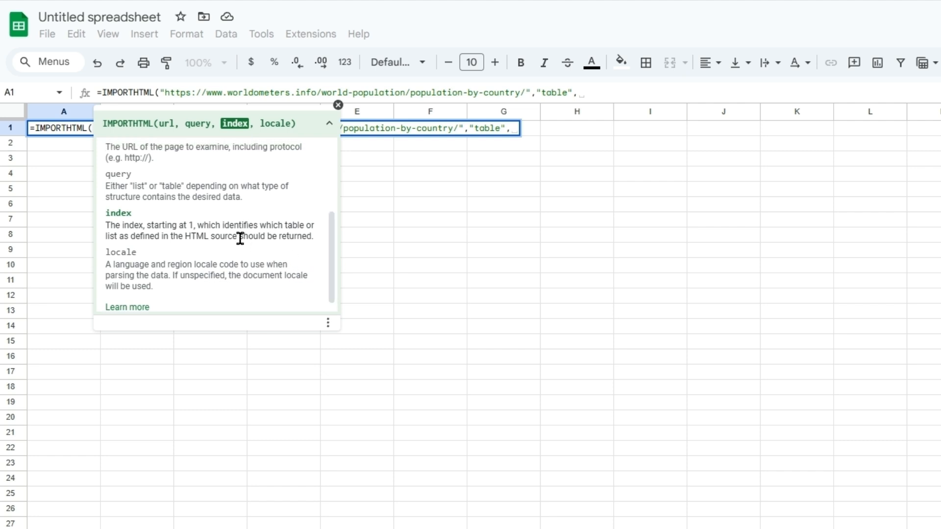
mouse_move(165, 235)
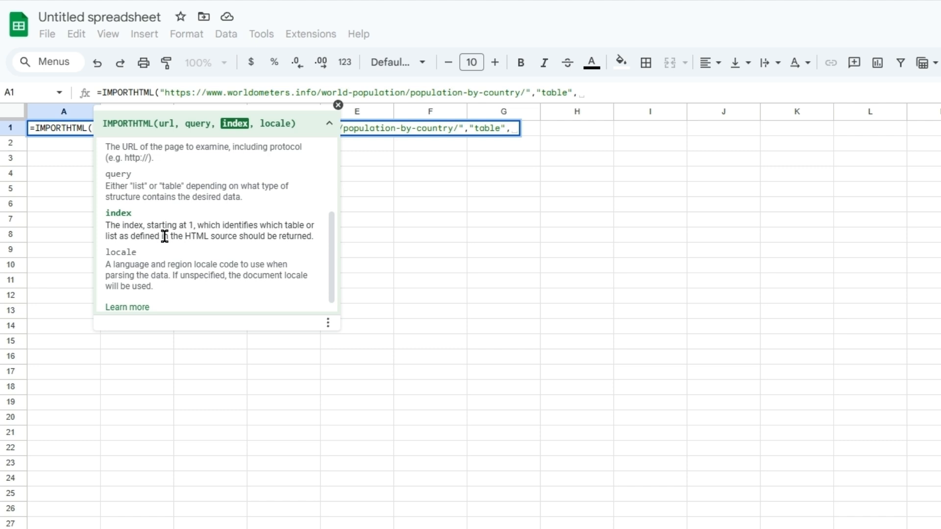
mouse_move(133, 223)
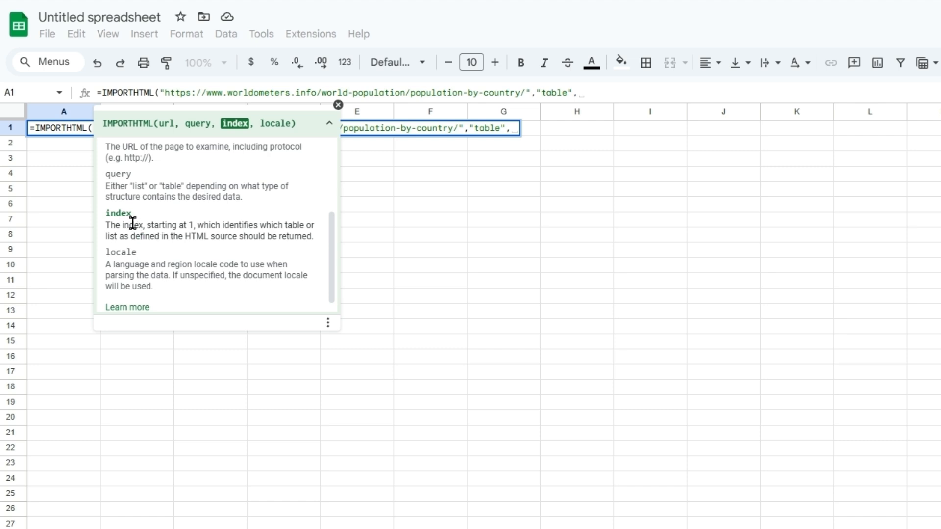
mouse_move(274, 227)
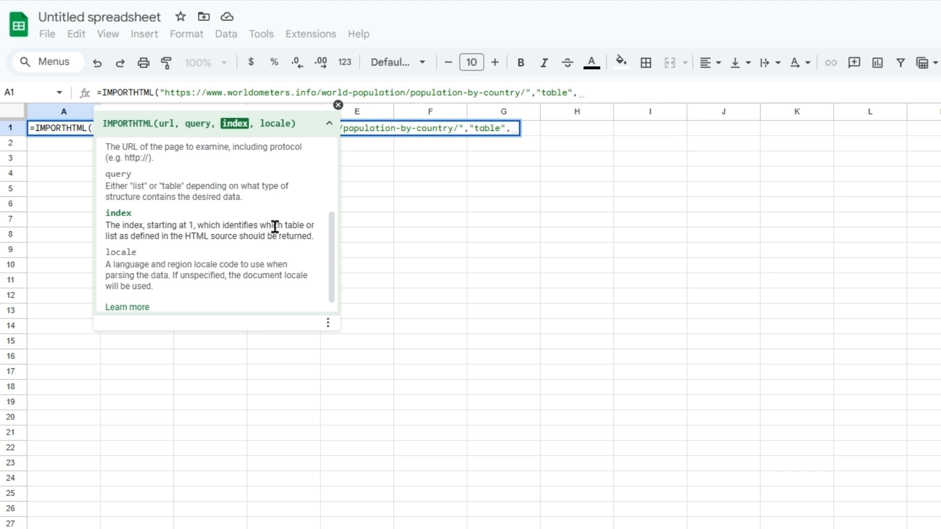
mouse_move(169, 248)
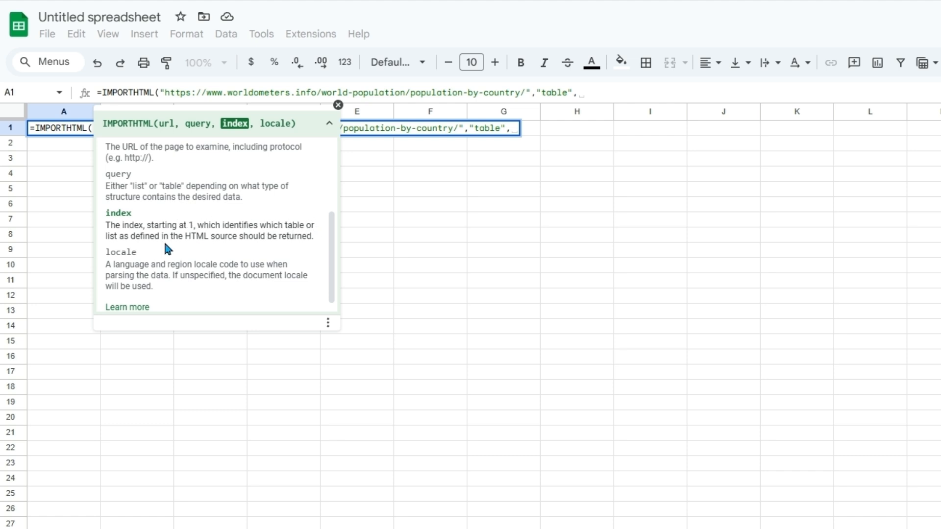
mouse_move(204, 250)
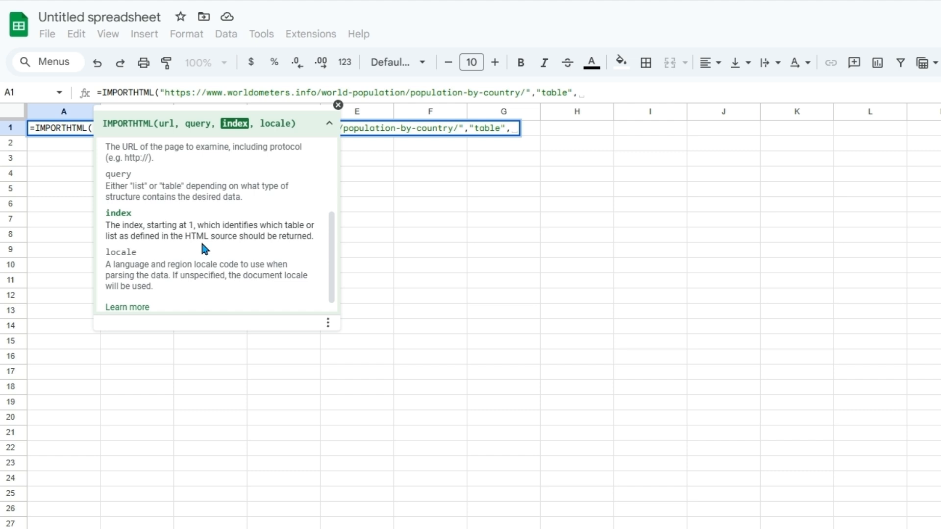
mouse_move(597, 89)
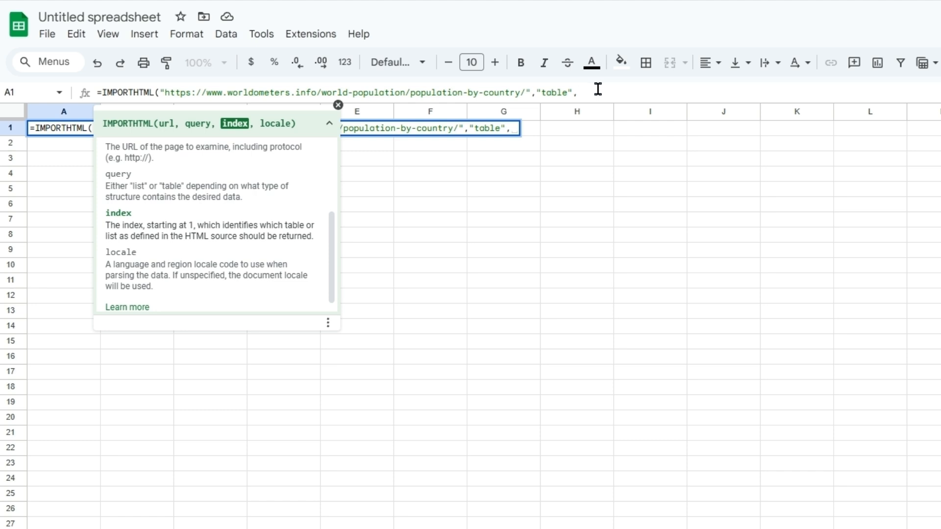
text(1)
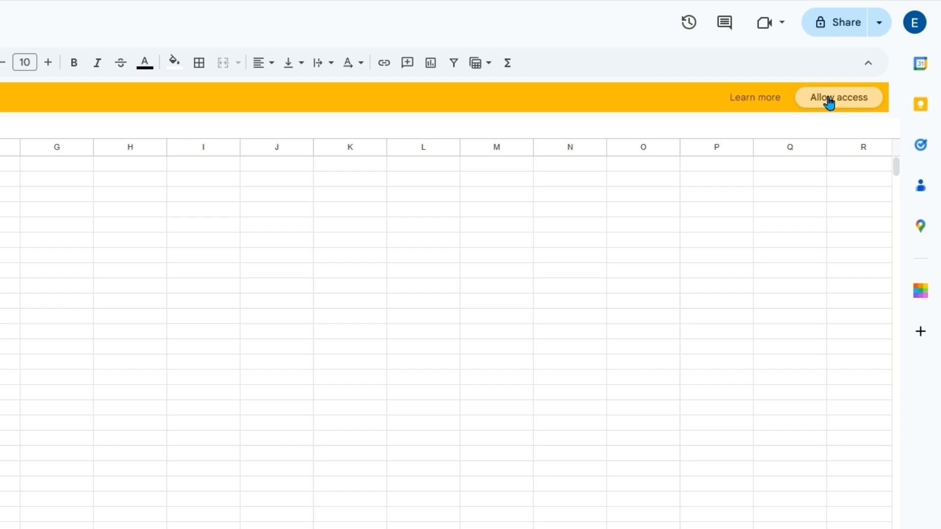
Allow external data access so Worldometer's population table loads into the grid.
click(838, 97)
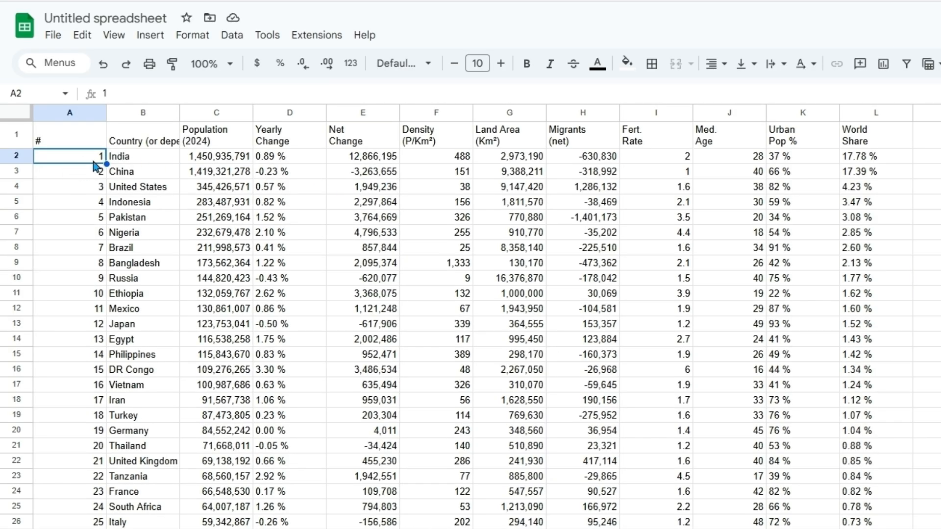
mouse_move(105, 163)
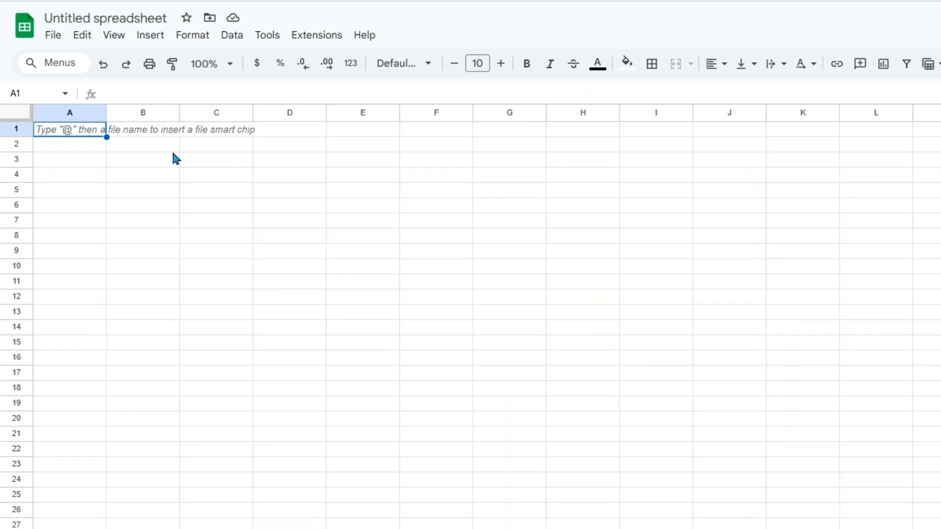
Begin an =import formula in the new sheet's A1 and view Wikipedia's Lists of foods.
text(=)
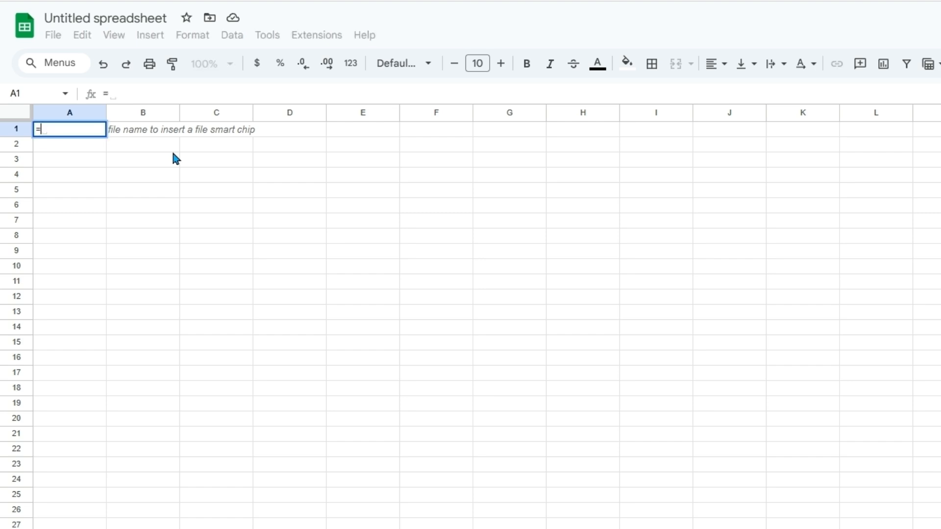
text(import)
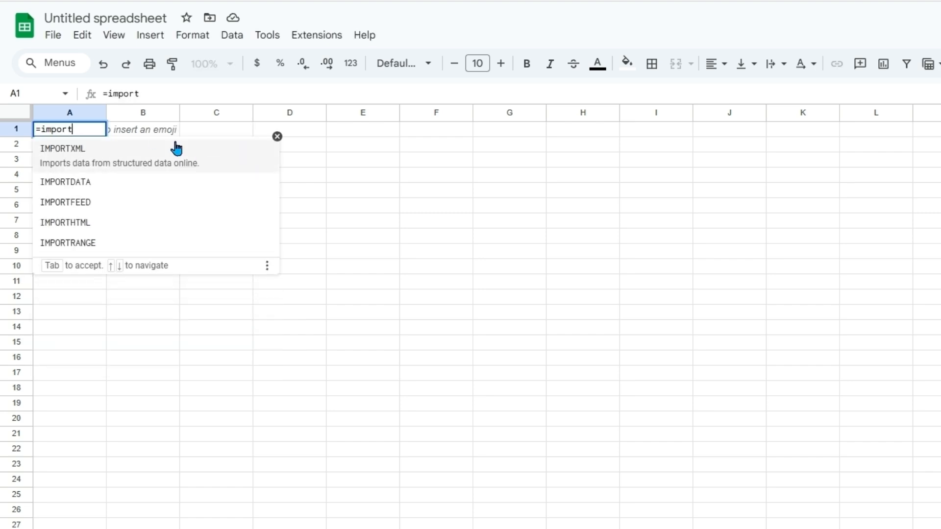
click(65, 222)
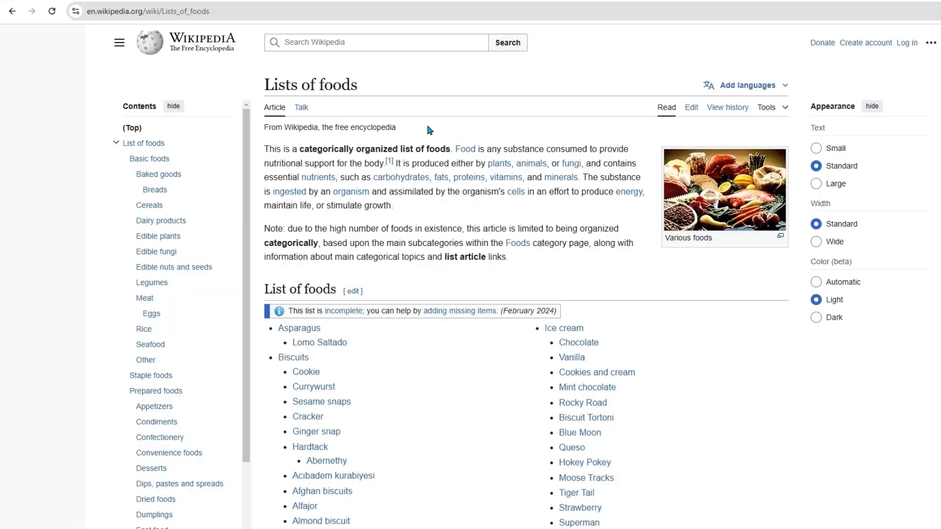
scroll(down, 3)
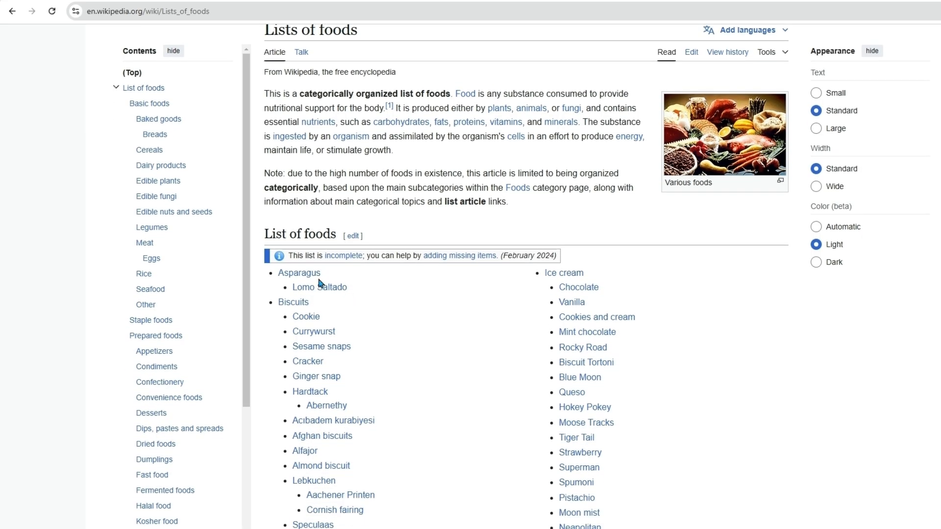
mouse_move(299, 273)
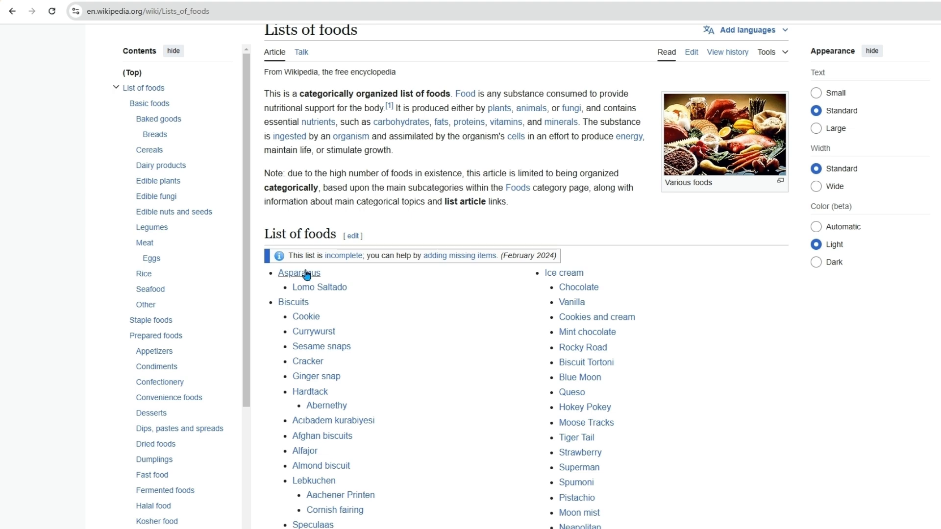
mouse_move(289, 276)
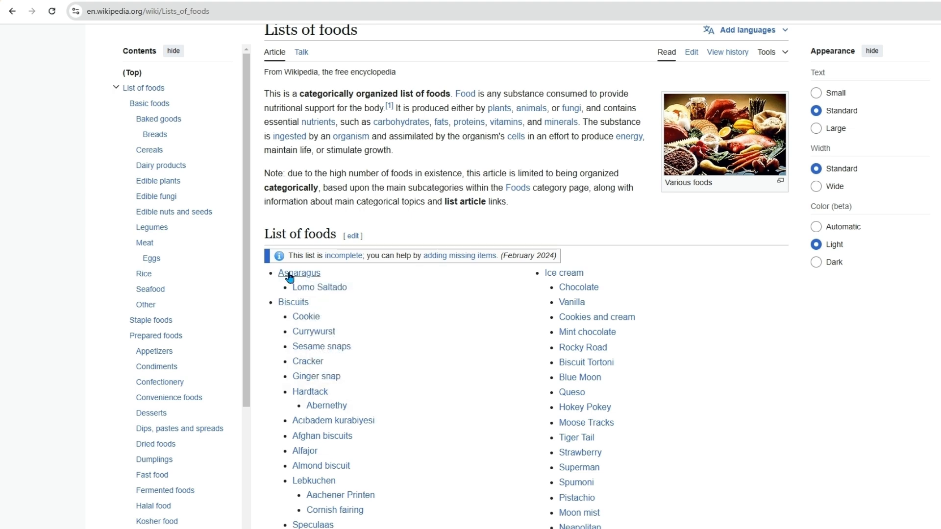
Inspect the source of Wikipedia's Lists of foods page via its context menu.
right_click(432, 299)
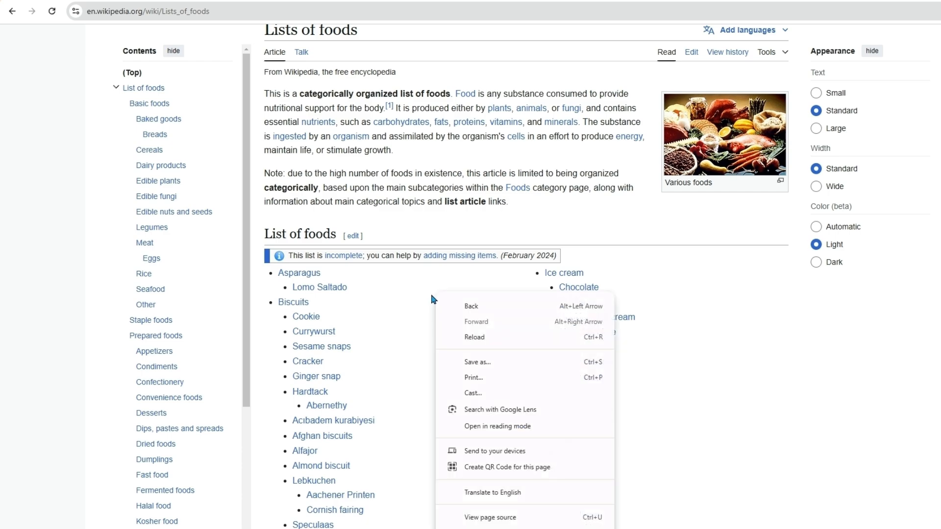
click(484, 527)
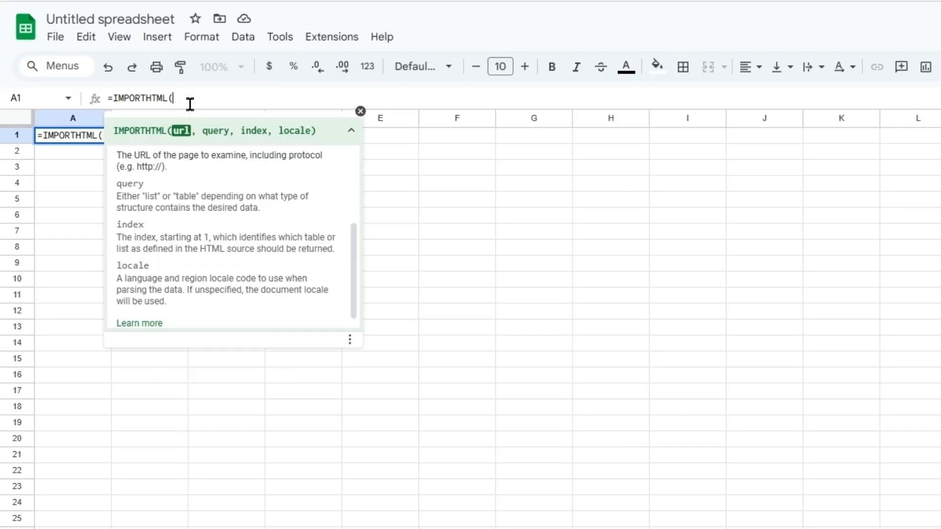
Complete IMPORTHTML with the Lists_of_foods URL, "list" and index 0 to fill column A.
text(")
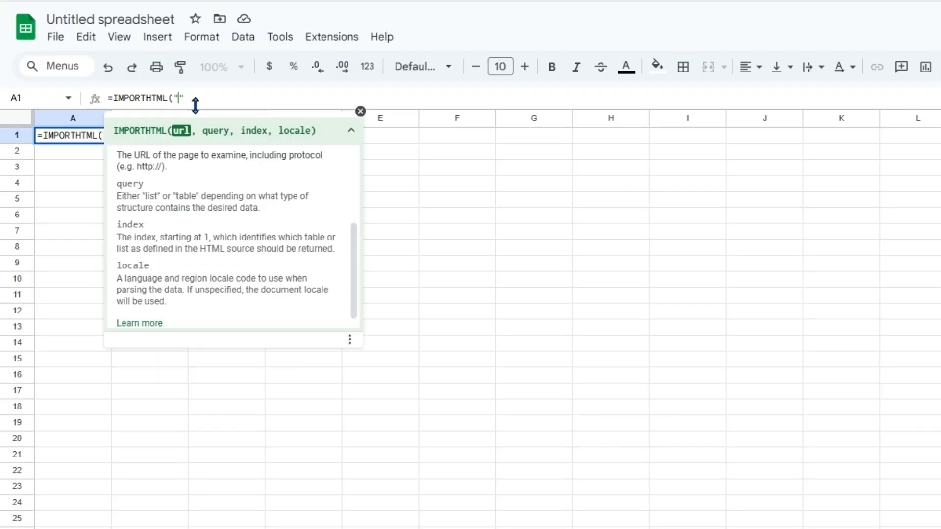
text(https://en.wikipedia.org/wiki/Lists_of_foods)
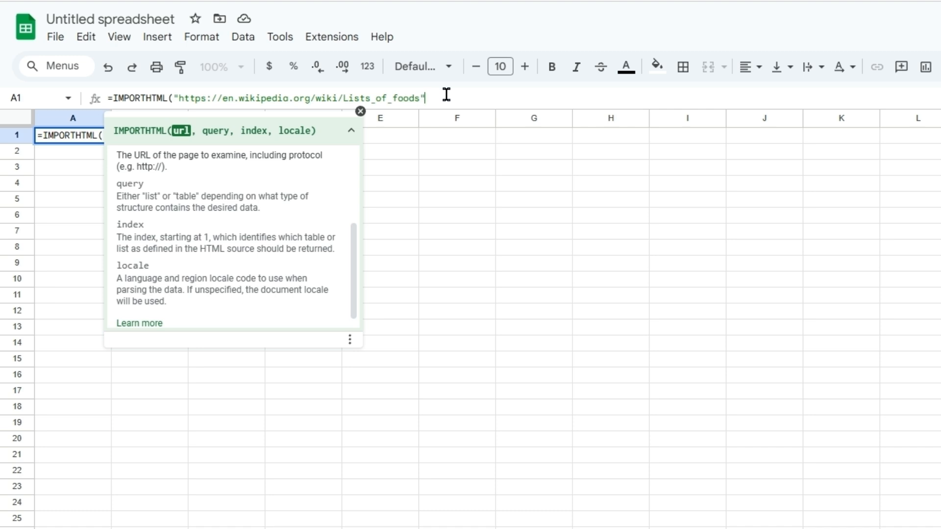
text(,)
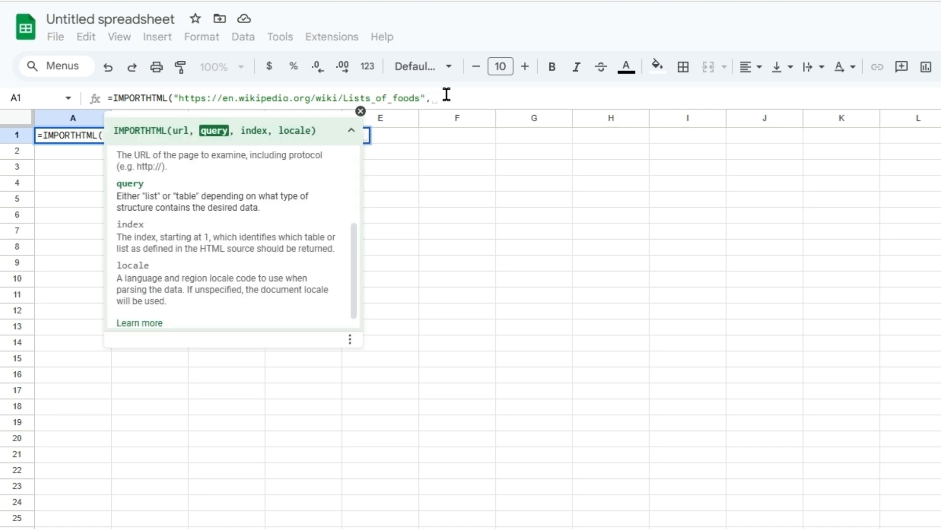
text("list)
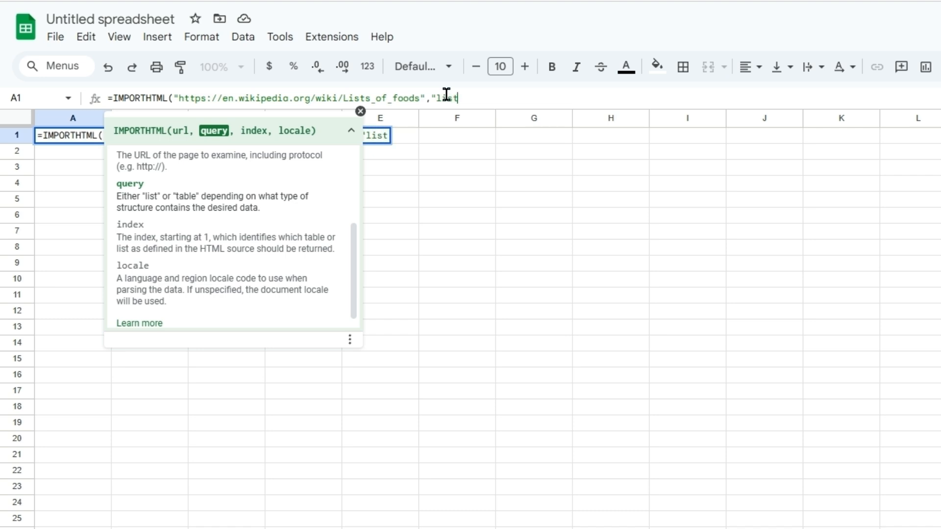
text(,)
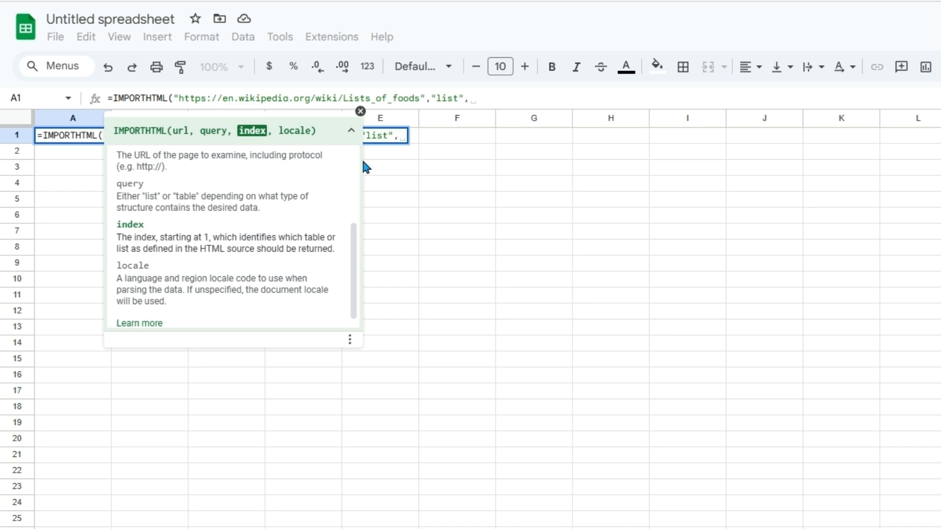
key(Return)
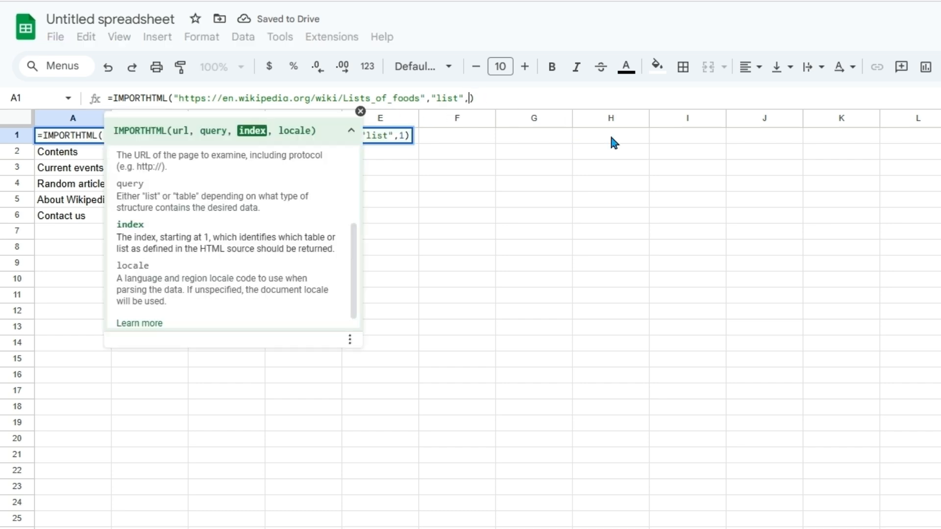
text(0)
key(Return)
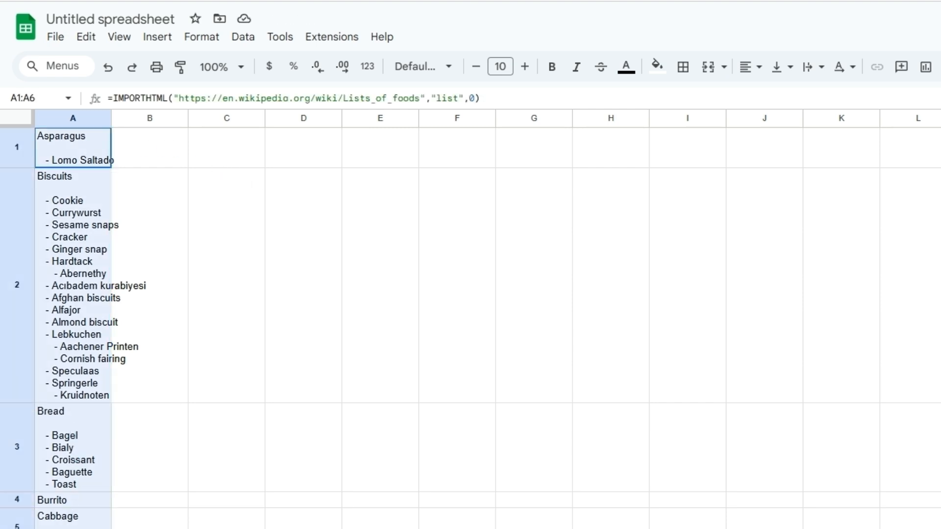
Check the Asparagus and Biscuits entries in A1 and A2, then select C2.
click(73, 146)
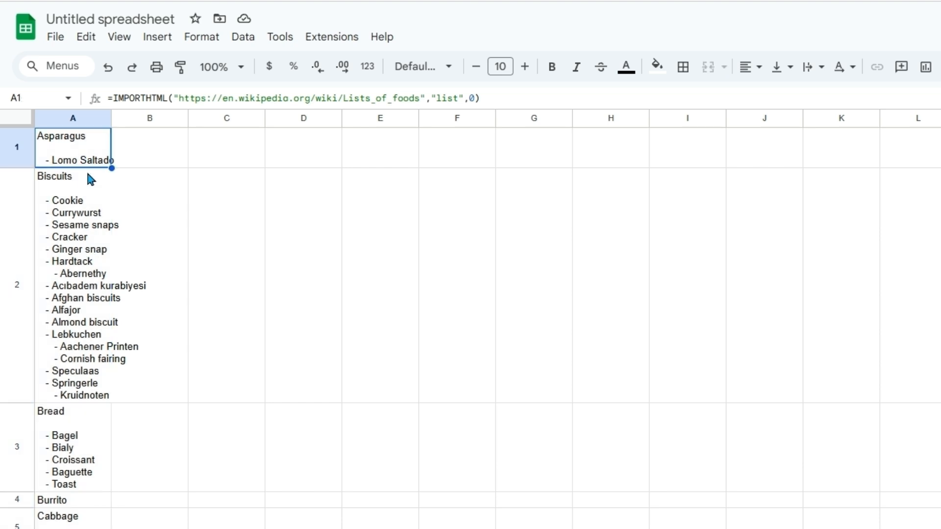
click(66, 176)
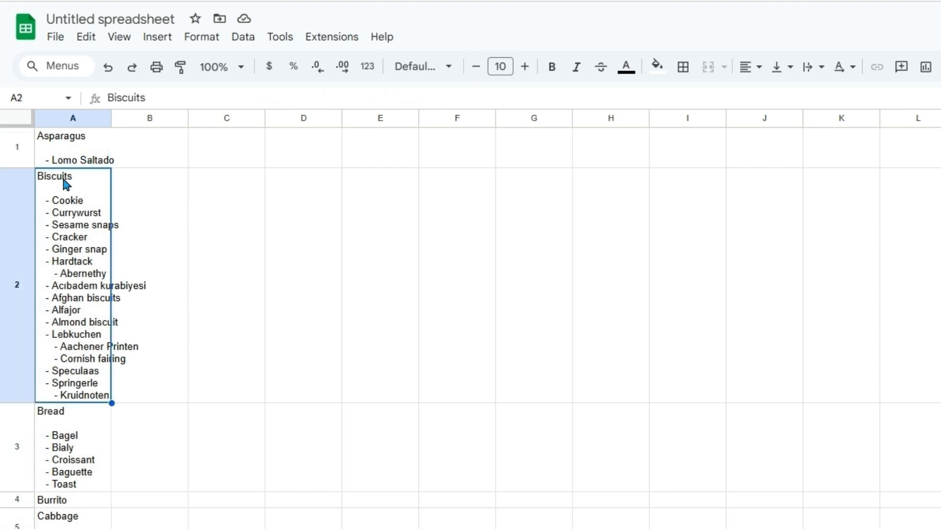
mouse_move(73, 206)
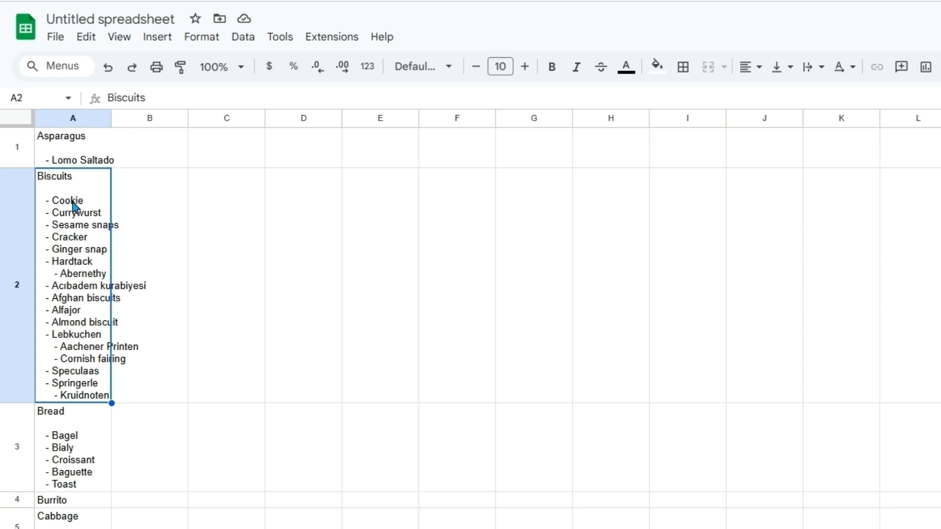
mouse_move(72, 216)
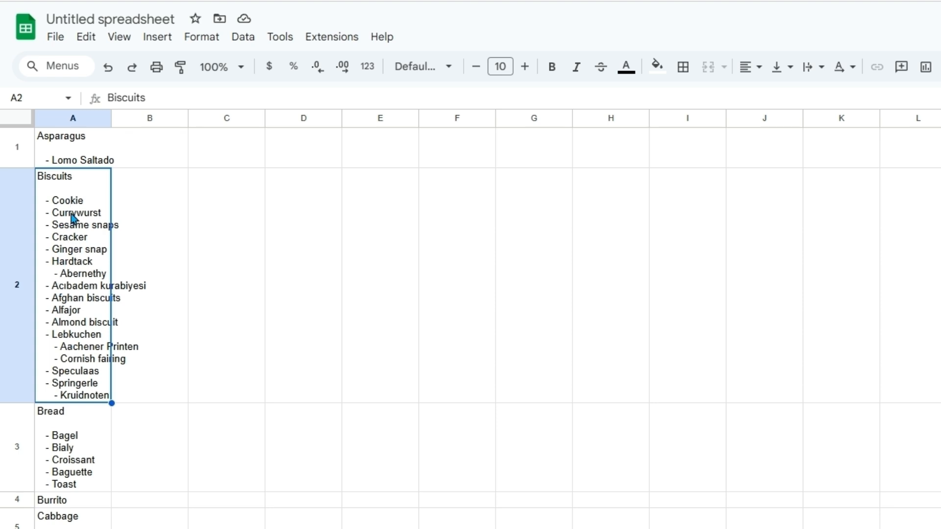
click(226, 284)
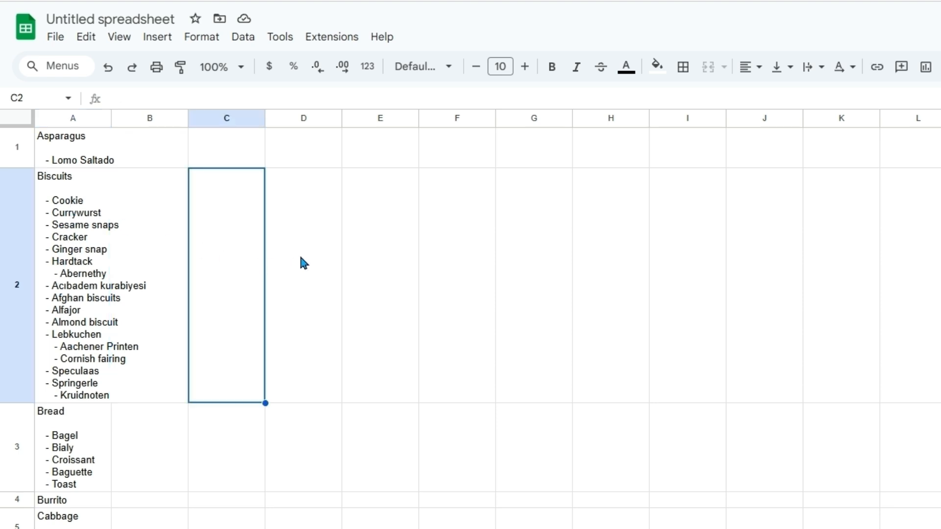
mouse_move(223, 238)
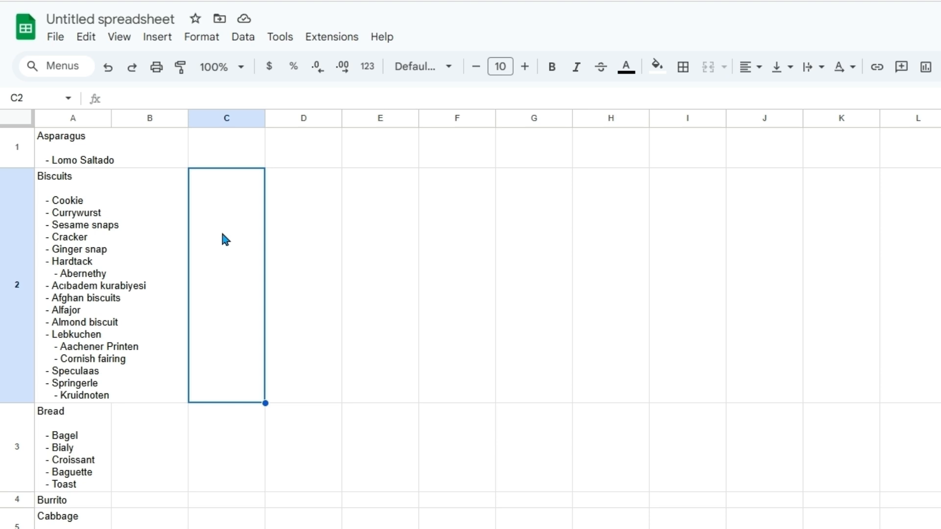
Enter a SPLIT formula on A2 in C2 to spread Biscuits items, and begin =TOCOL.
text(=spl)
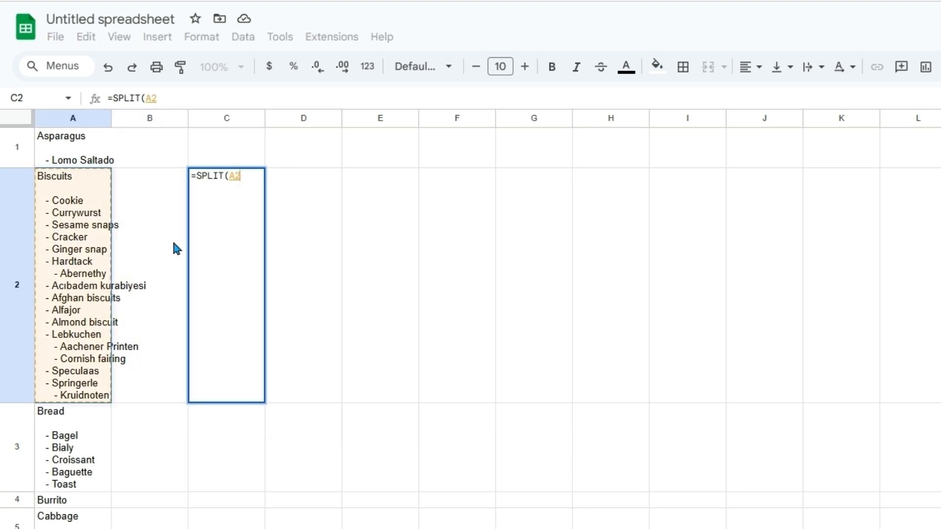
text(,")
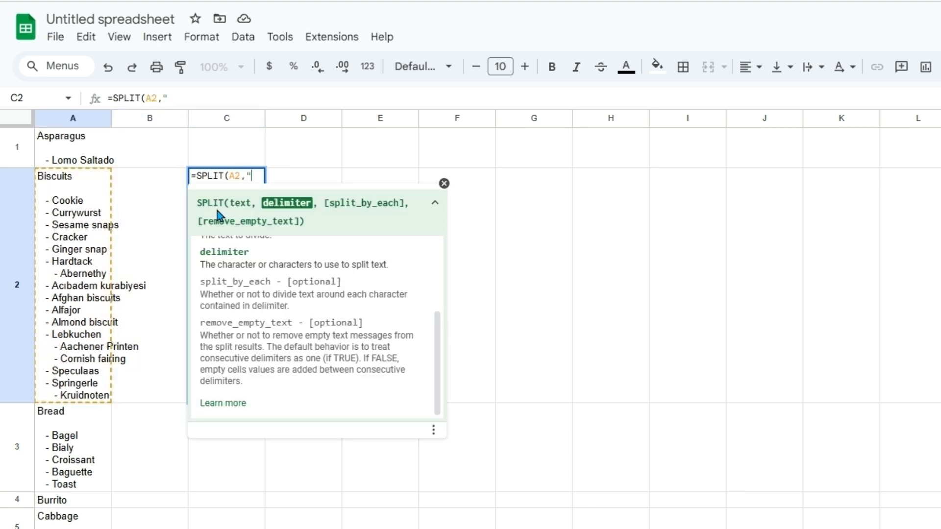
key(Return)
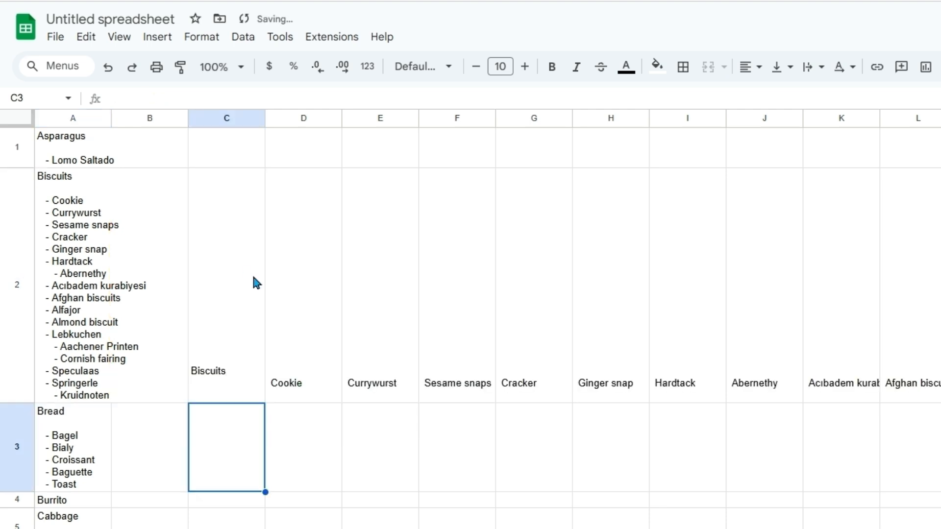
mouse_move(3, 395)
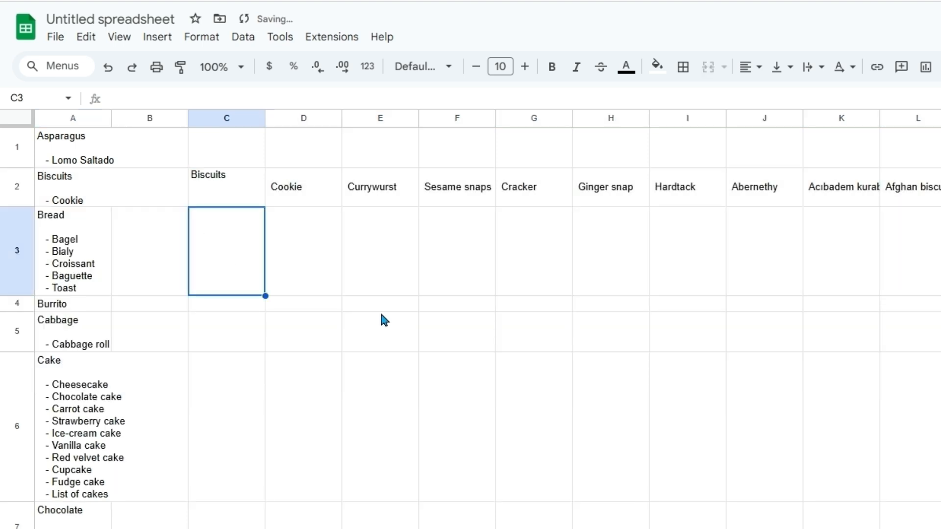
text(=tocol)
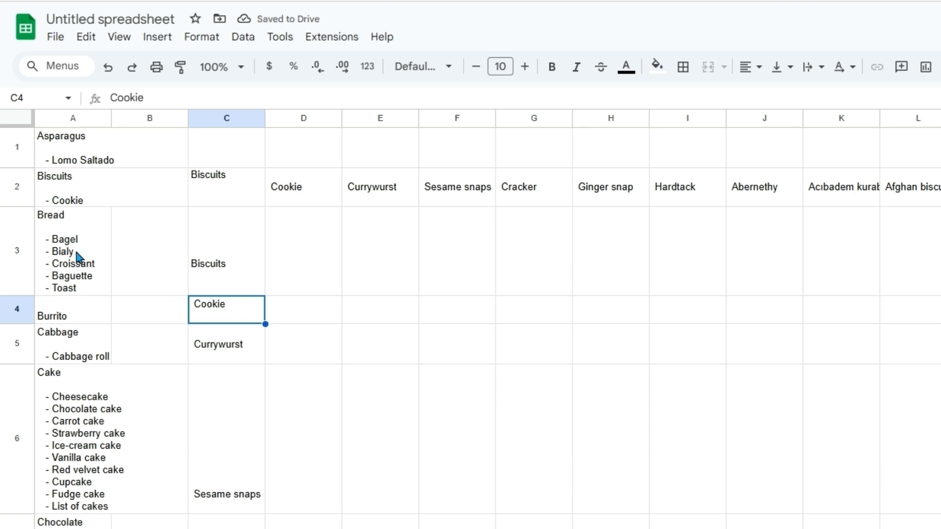
mouse_move(89, 251)
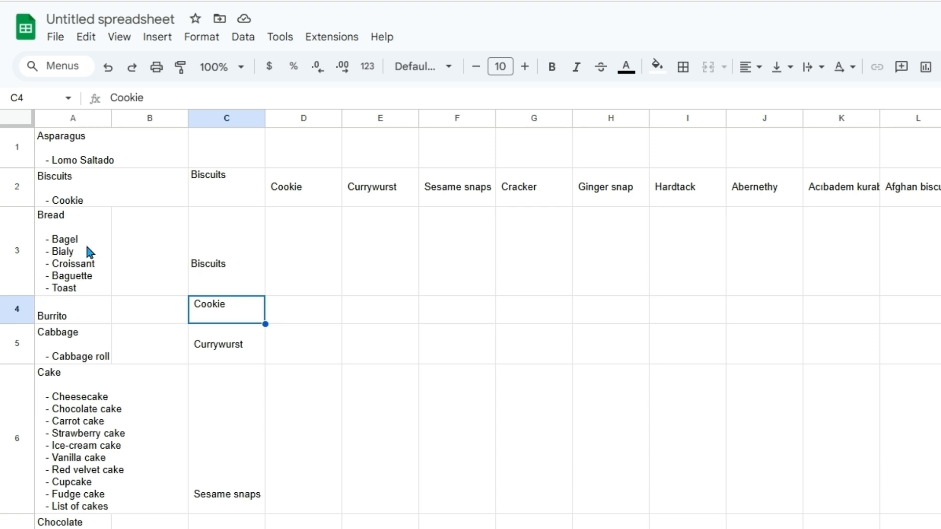